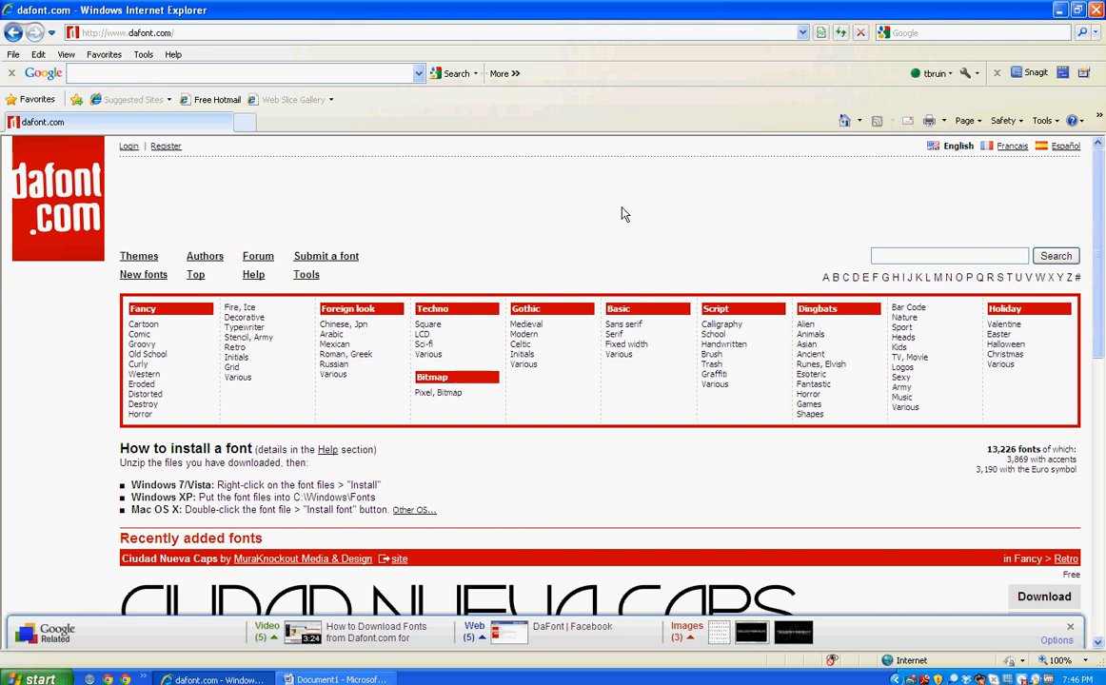
mouse_move(129, 189)
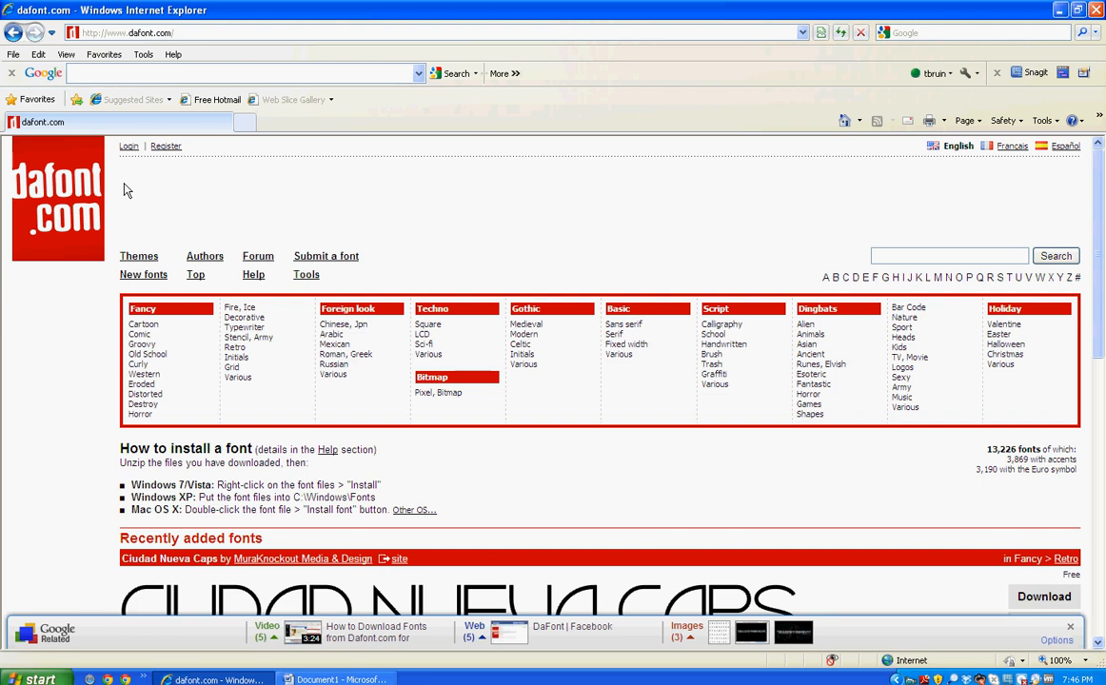
mouse_move(1097, 208)
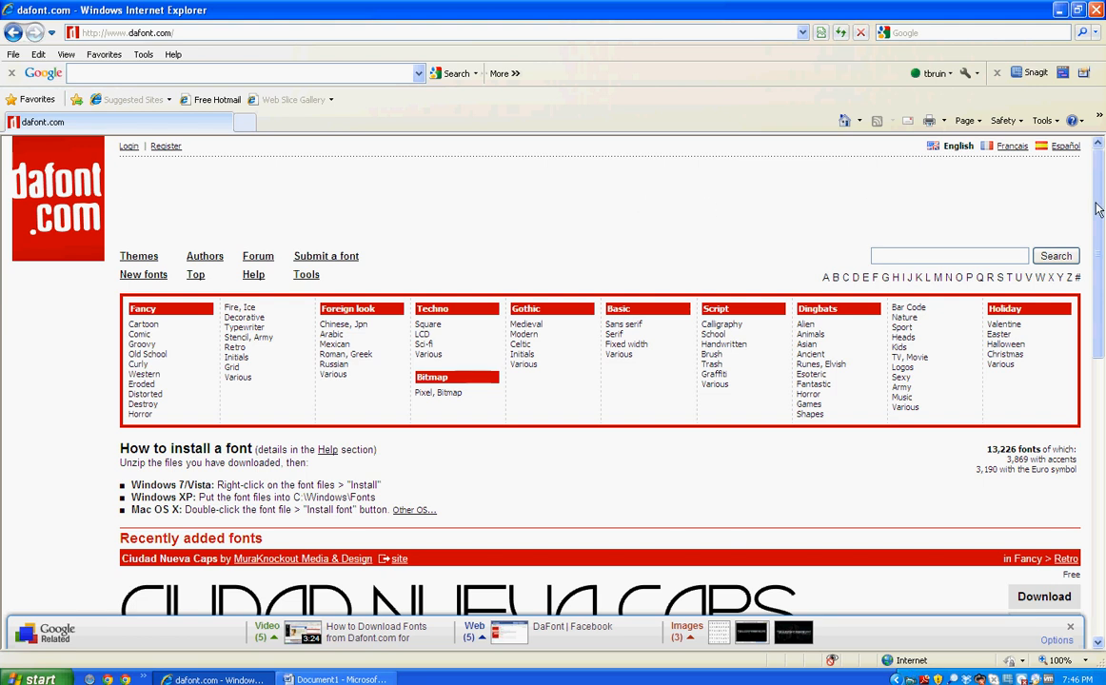
Step: Browse the dafont.com home page and choose the Sci-fi category under Techno
scroll("down", 3)
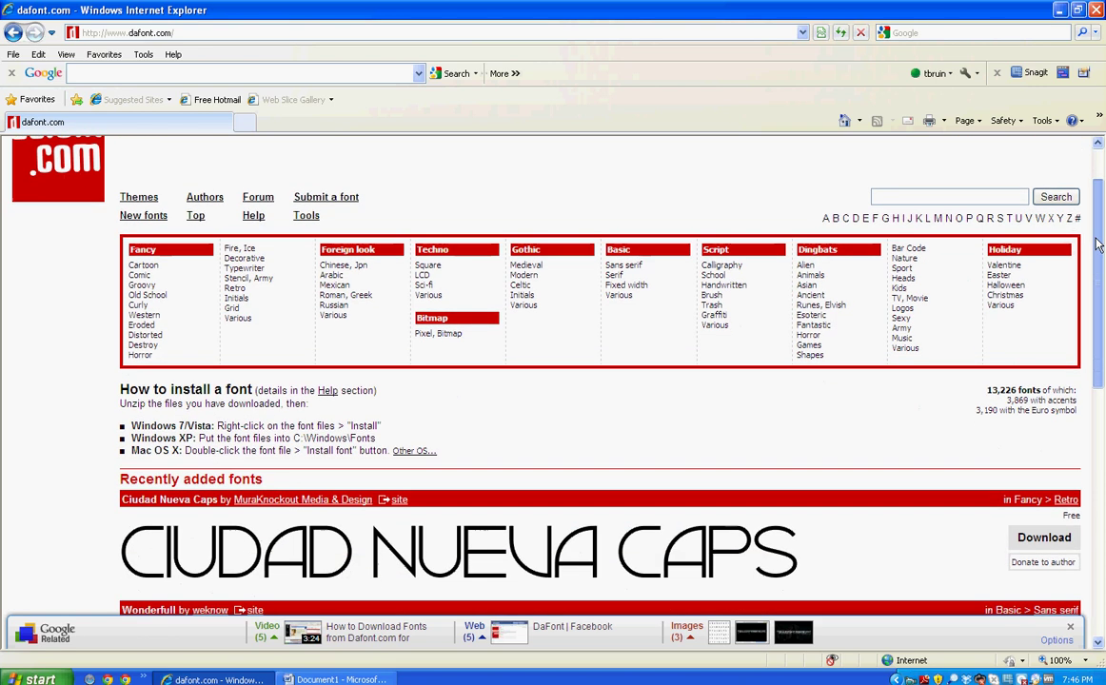
scroll("down", 3)
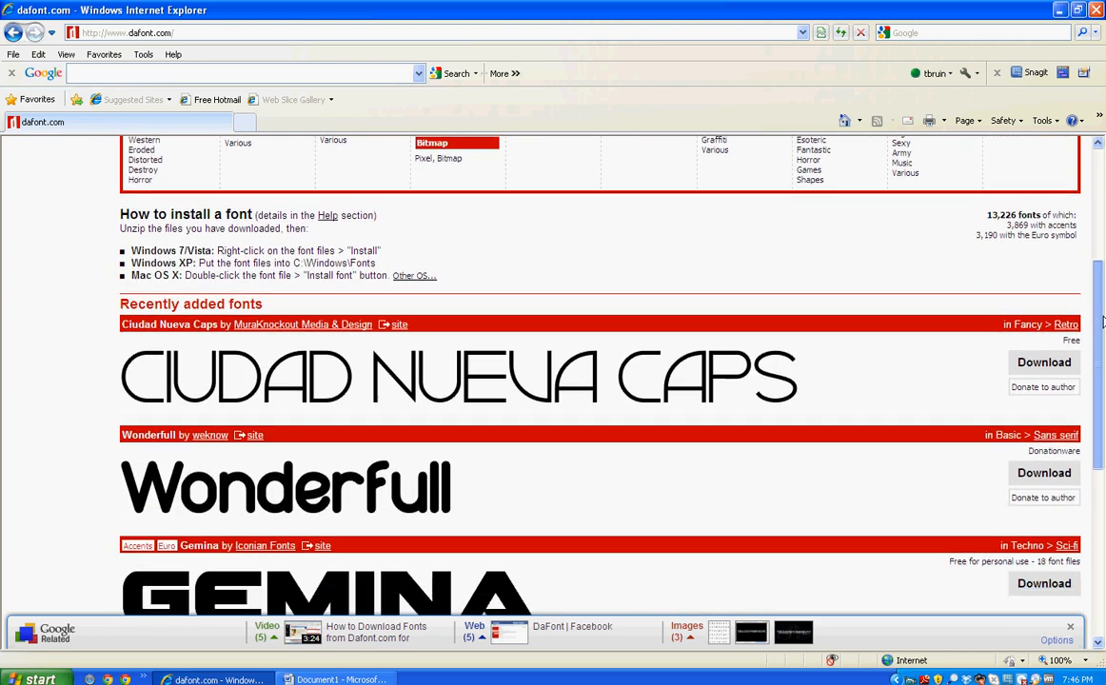
scroll("down", 3)
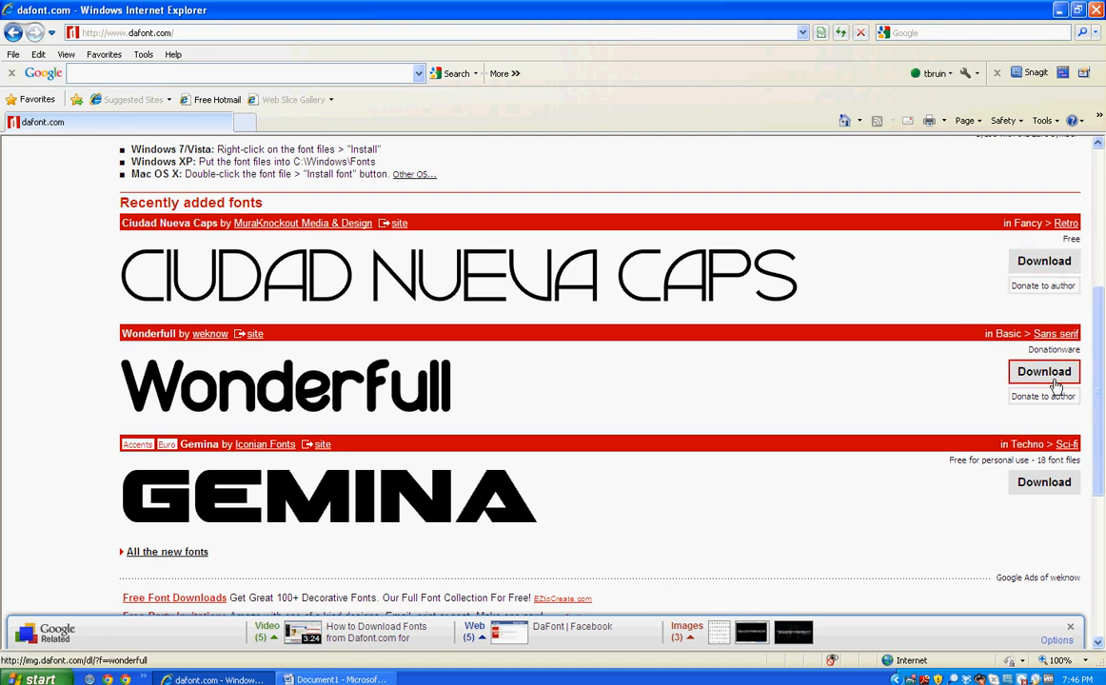
mouse_move(1098, 414)
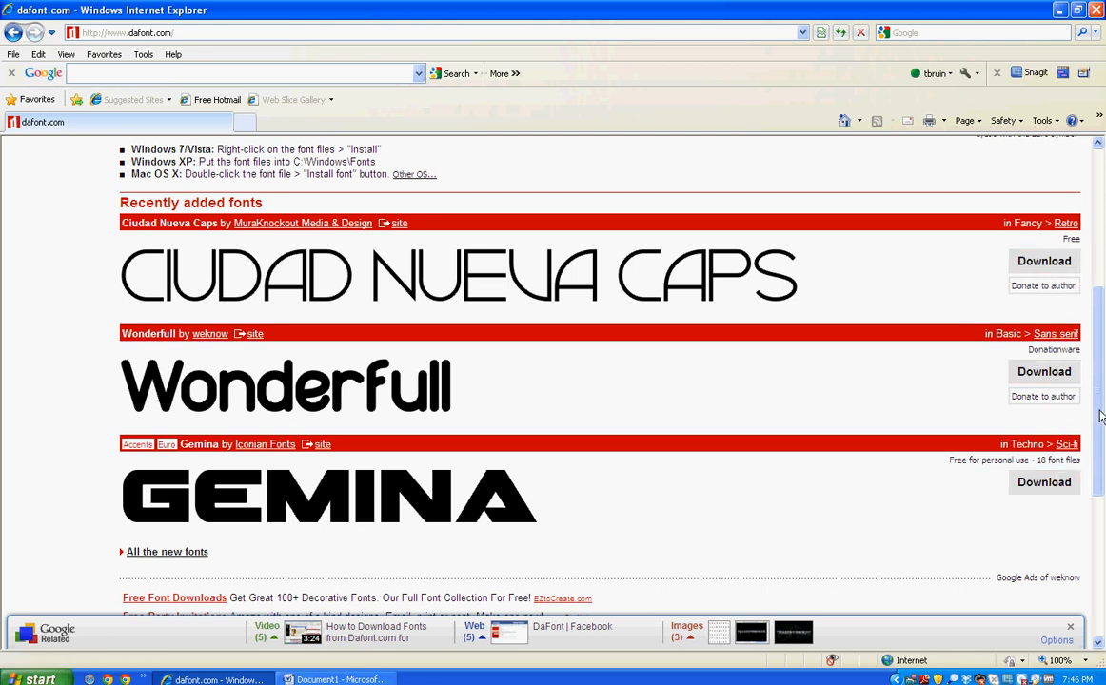
scroll("up", 3)
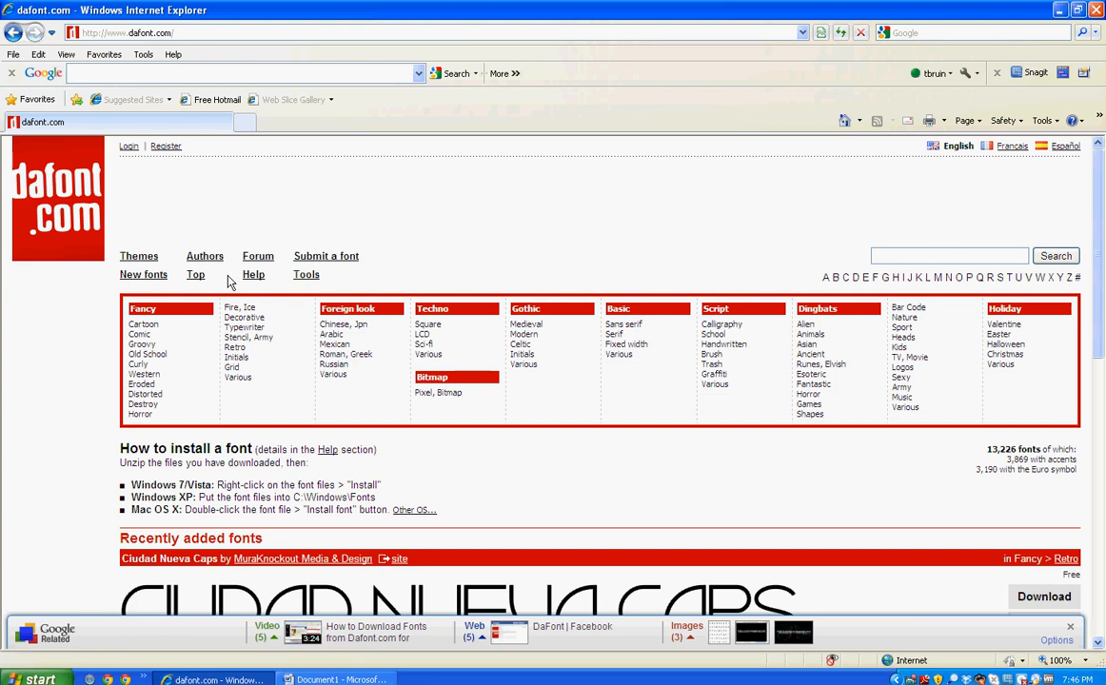
mouse_move(160, 302)
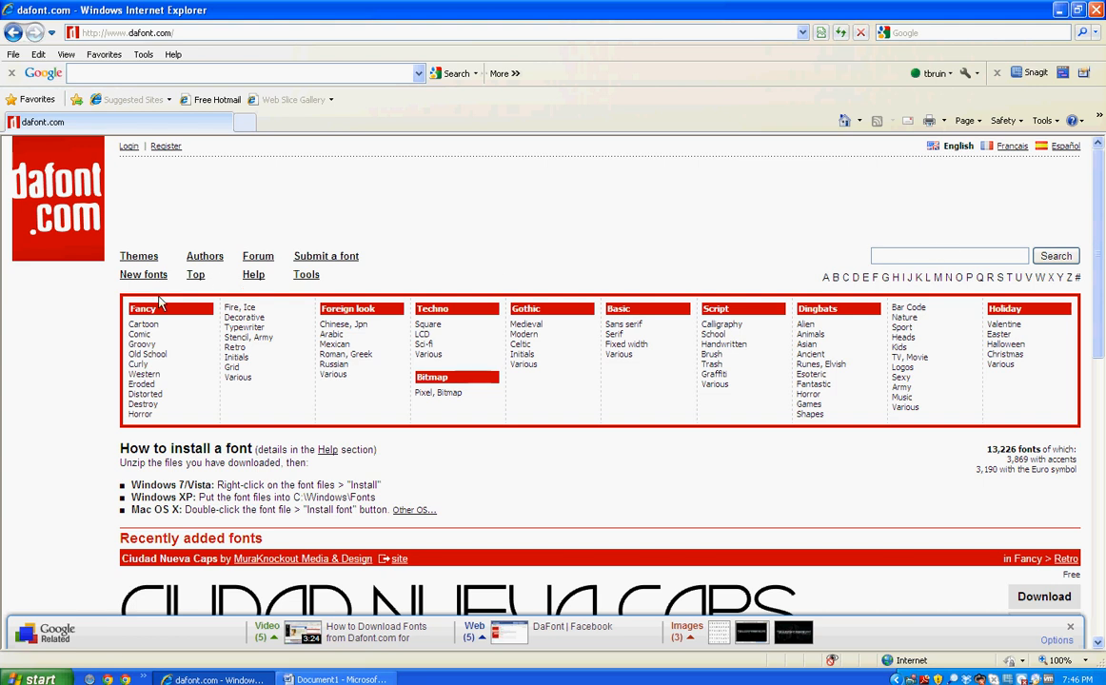
mouse_move(162, 322)
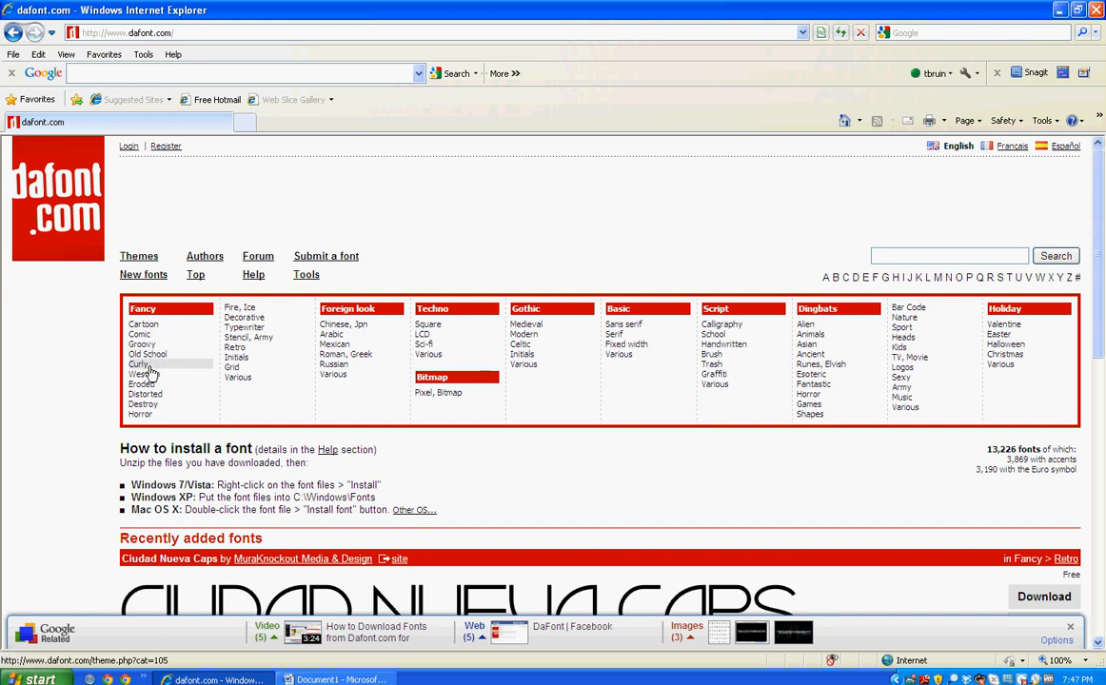
mouse_move(142, 334)
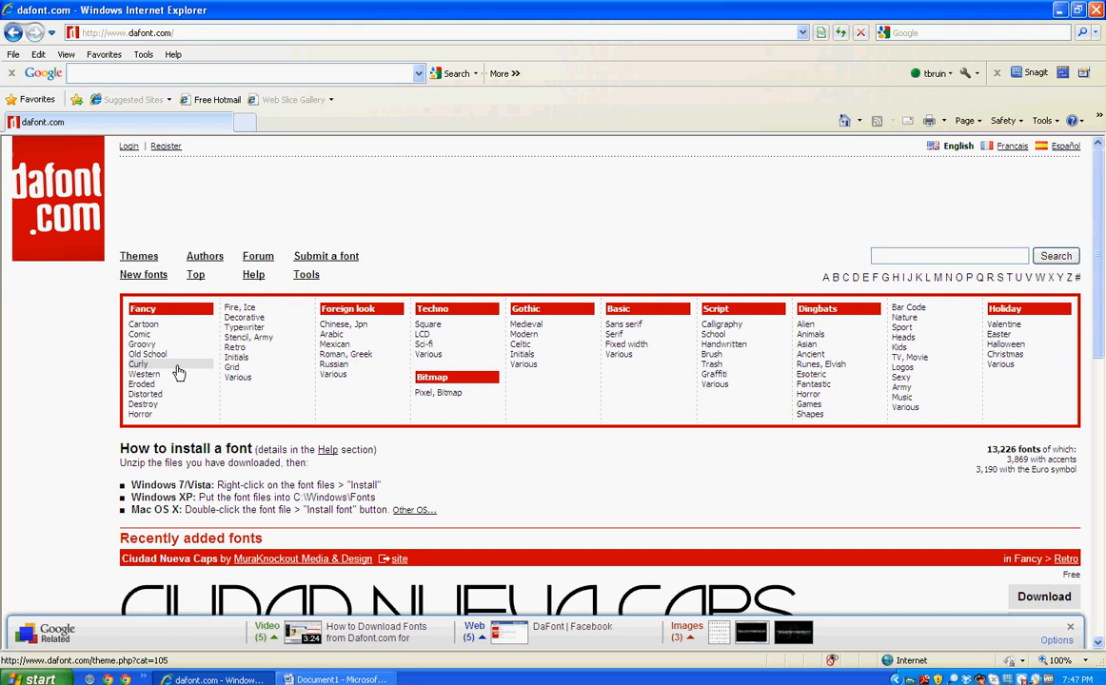
mouse_move(343, 323)
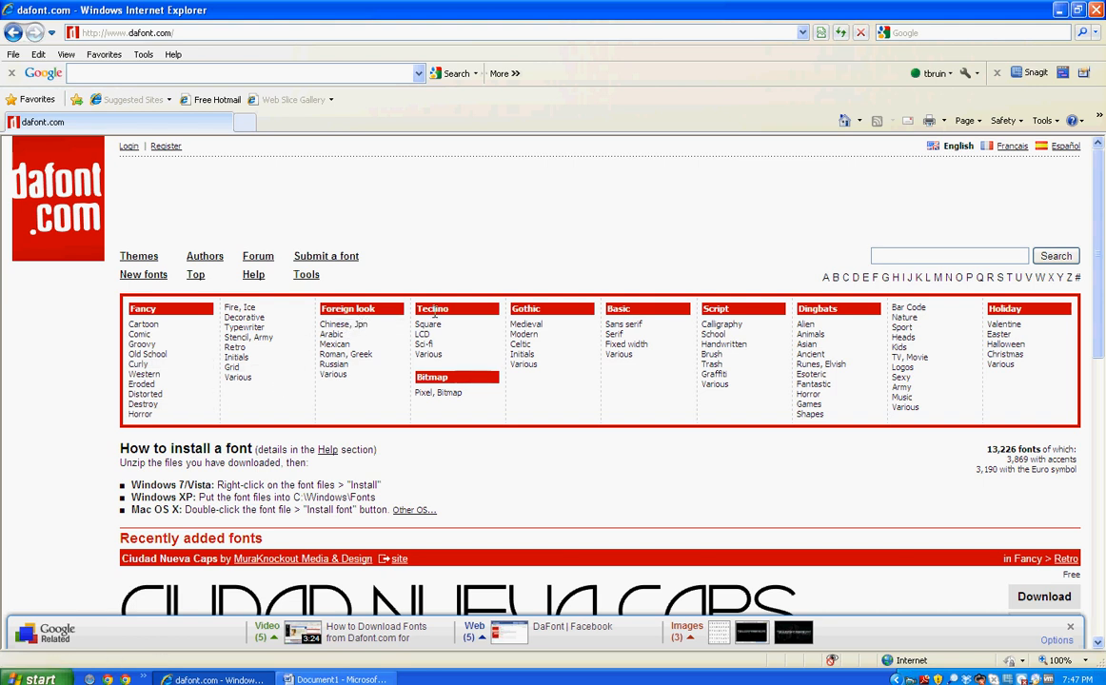
mouse_move(556, 330)
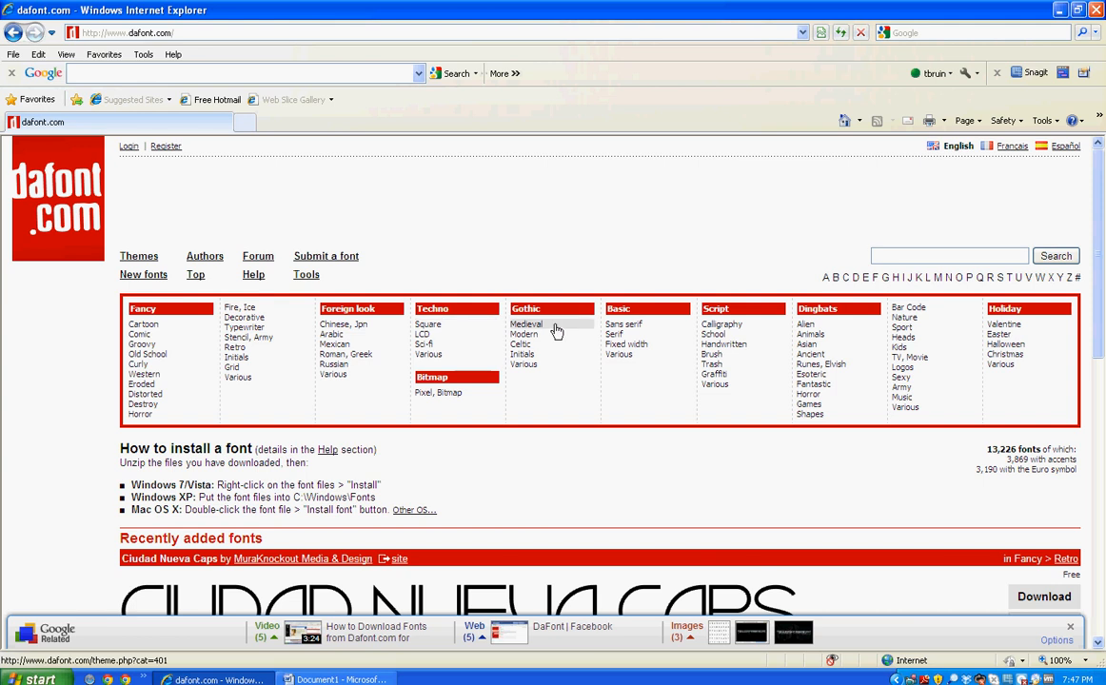
mouse_move(847, 318)
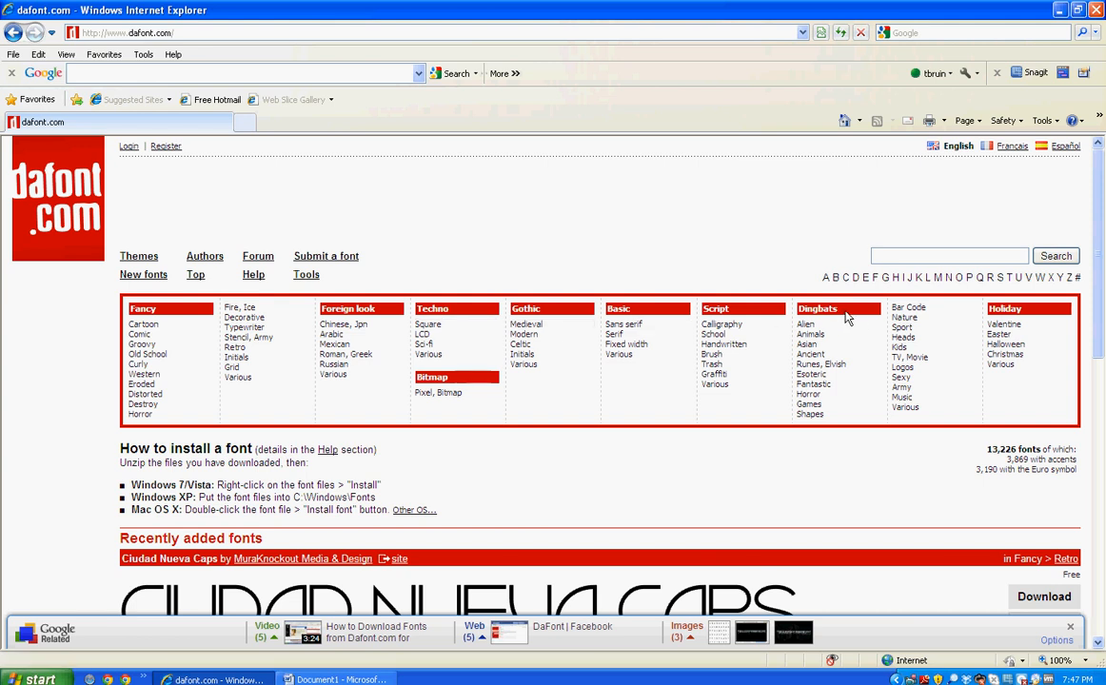
mouse_move(1034, 314)
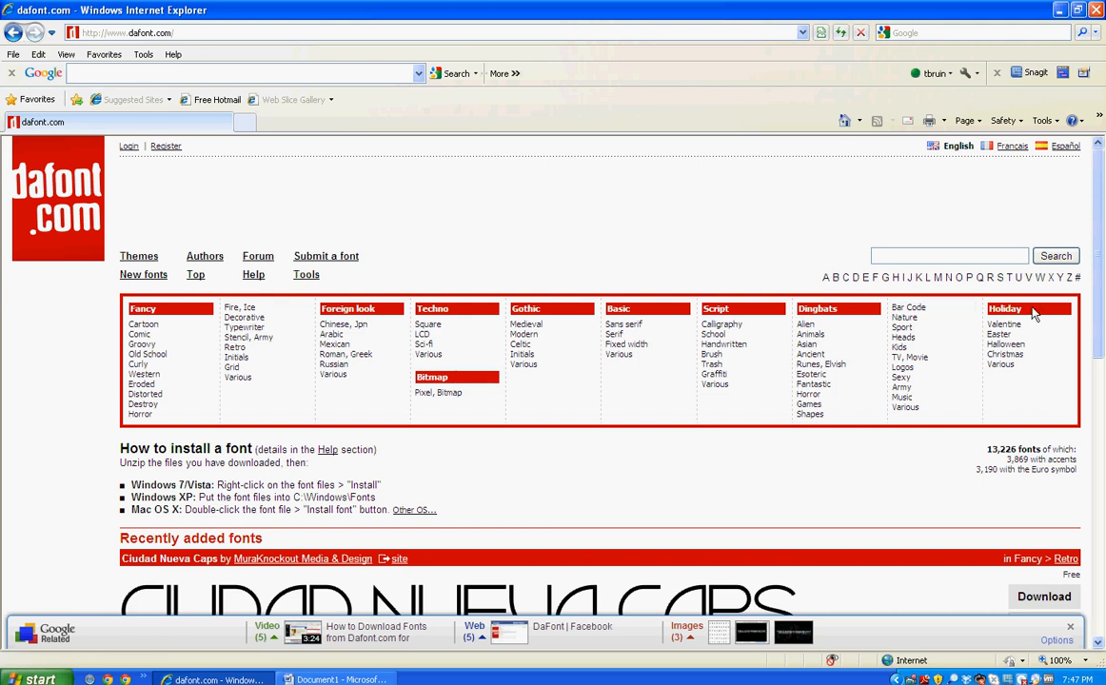
mouse_move(450, 324)
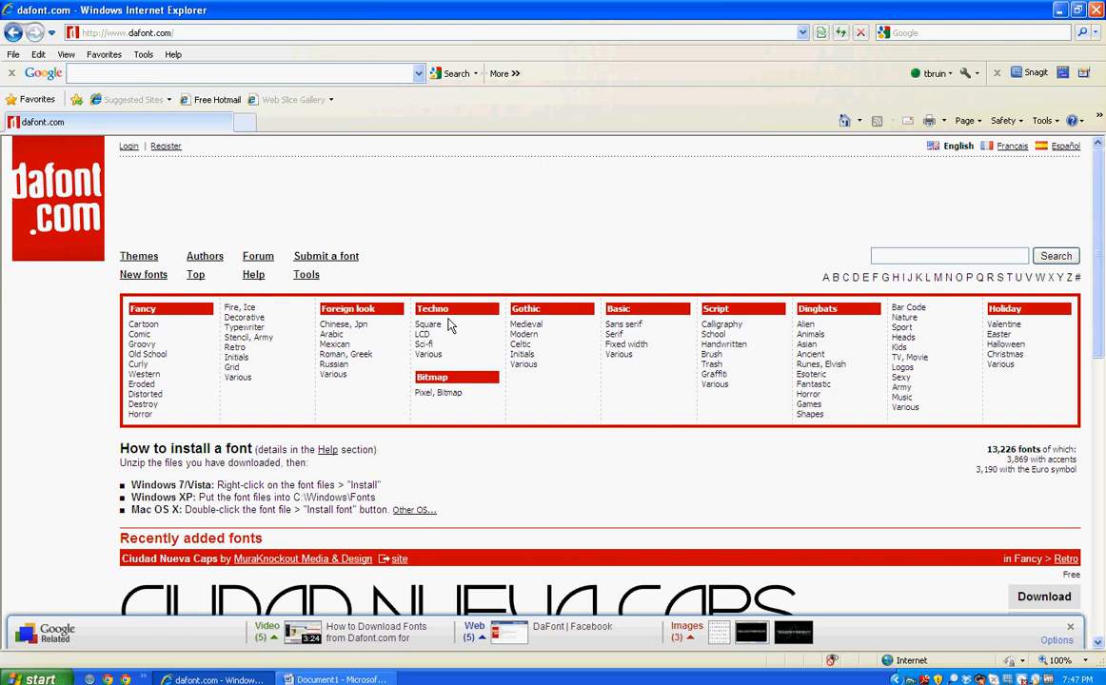
mouse_move(464, 325)
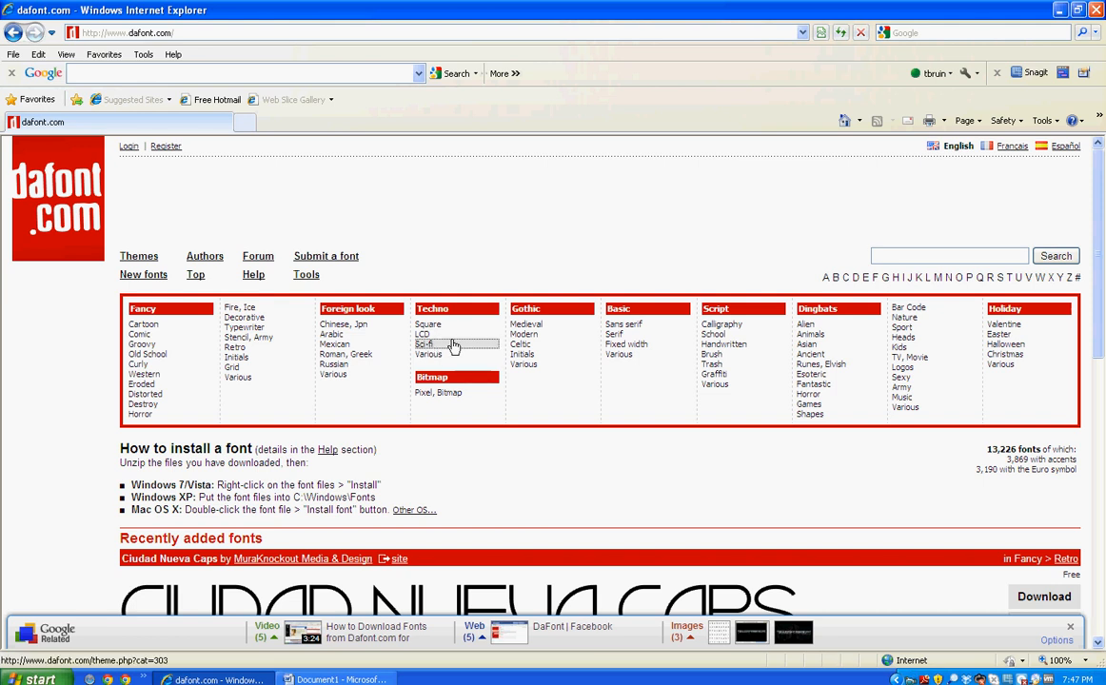
left_click(426, 344)
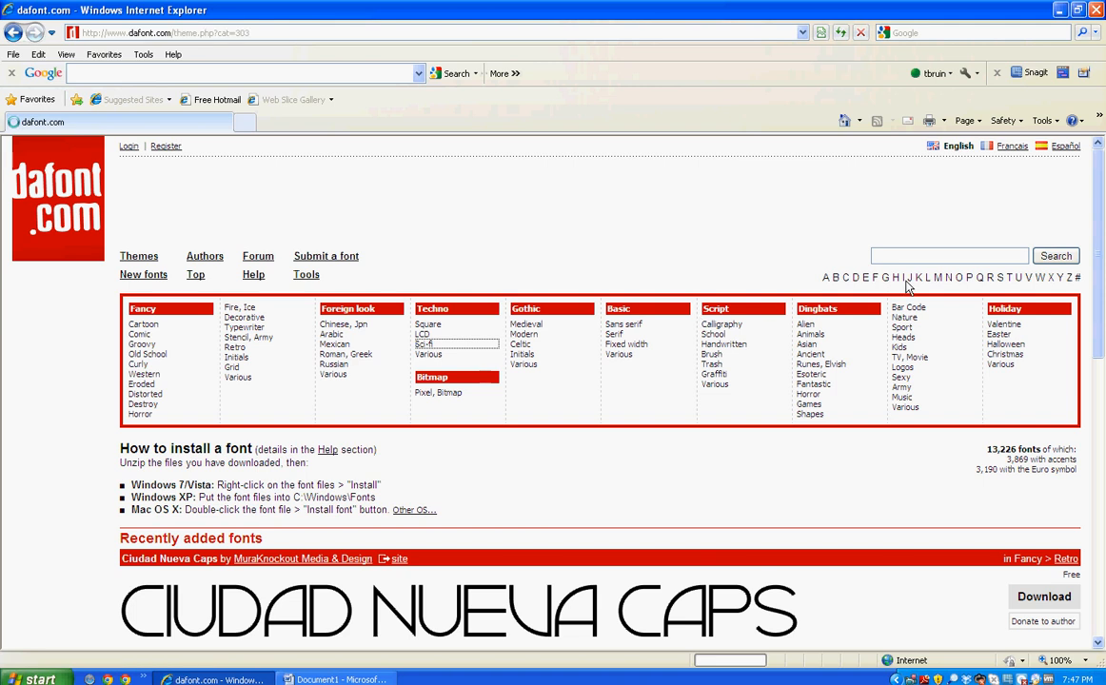
Step: Scroll the Sci-fi font list to Transformers Movie and start its download
left_click(425, 343)
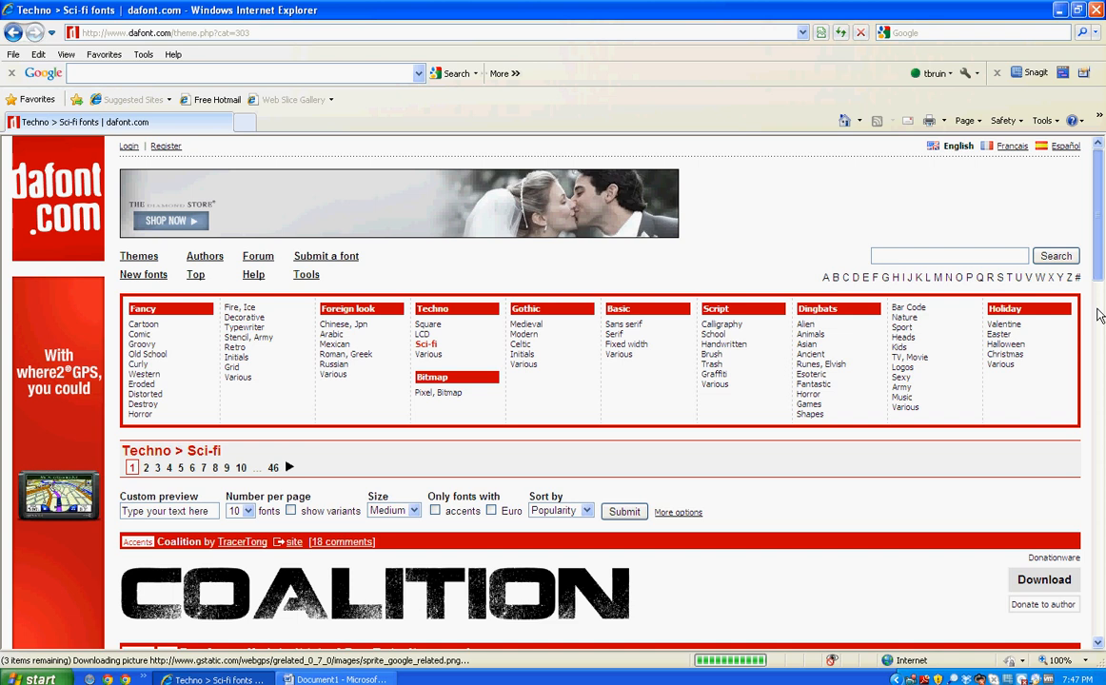
scroll("down", 3)
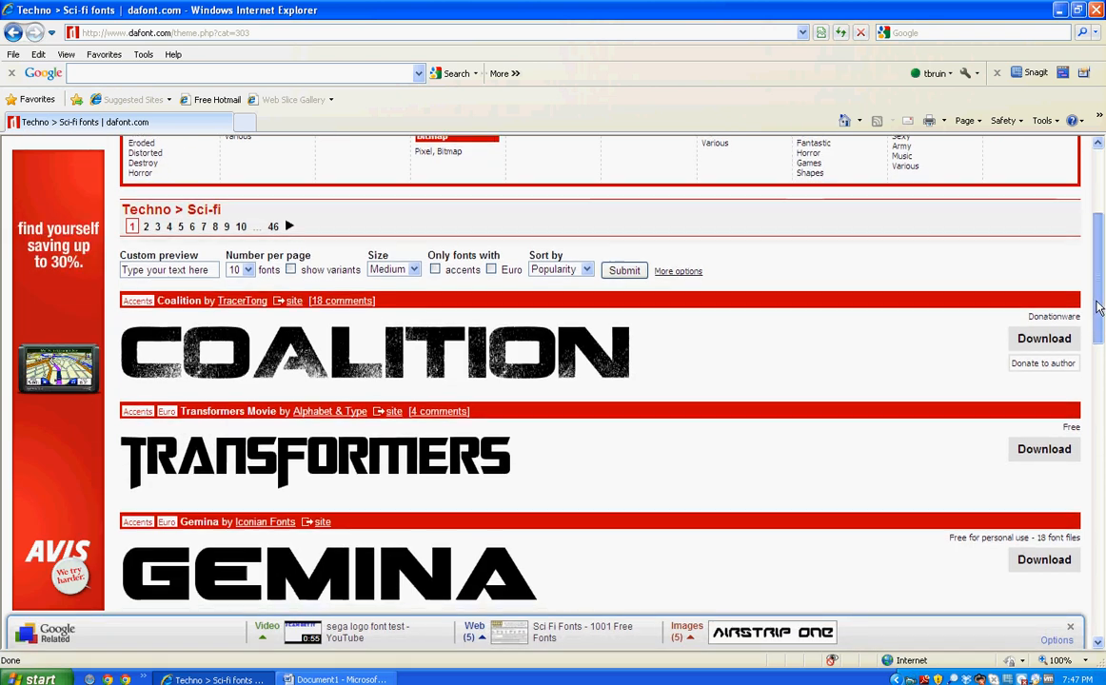
scroll("down", 3)
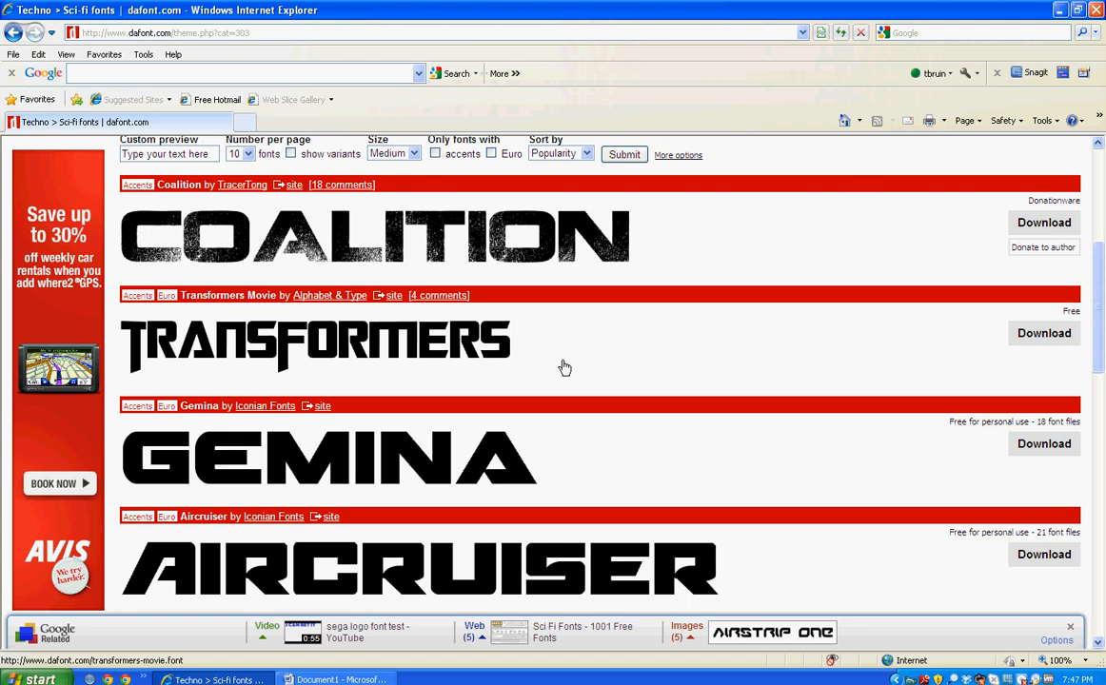
mouse_move(1043, 333)
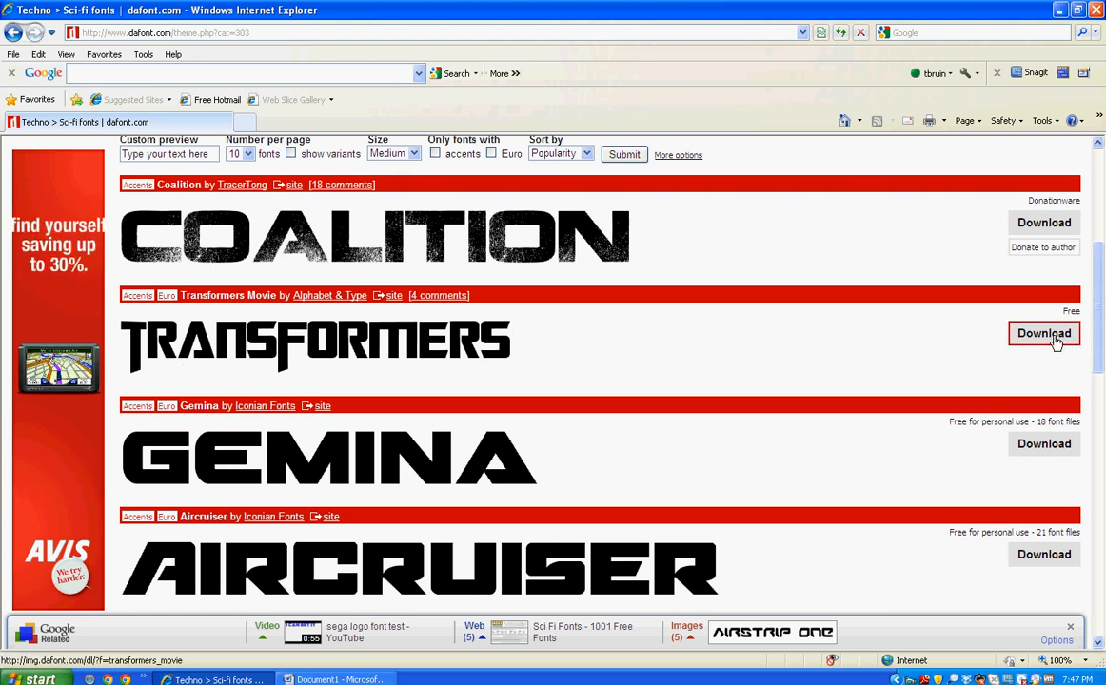
left_click(1044, 333)
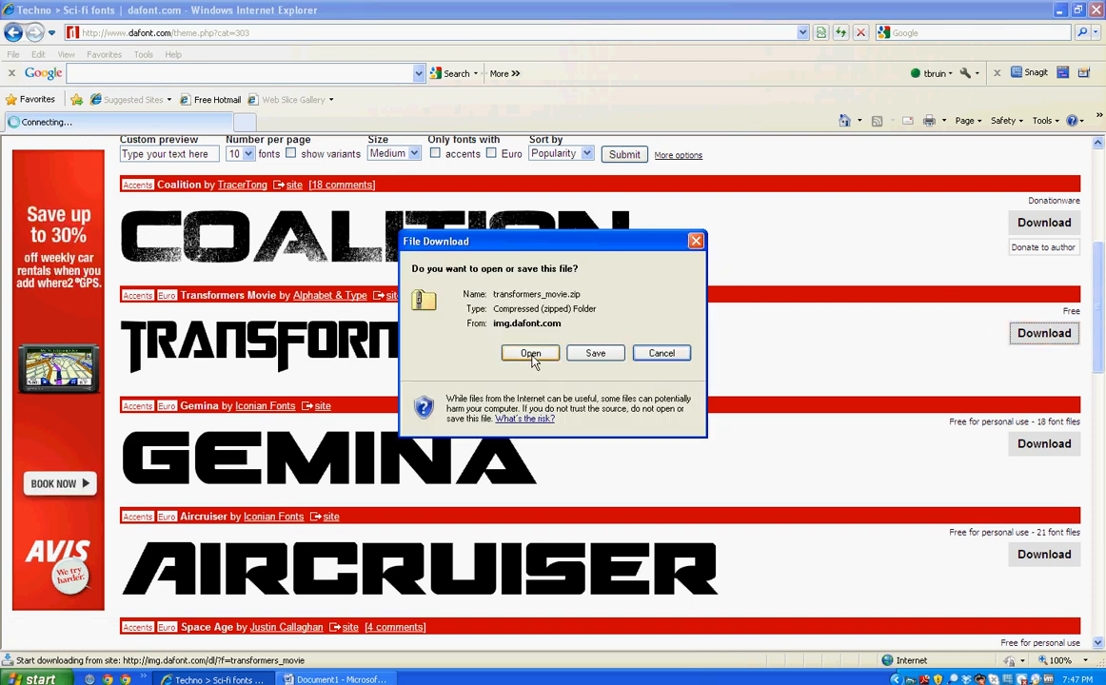
Step: Open the downloaded transformers_movie zip and launch the Extraction Wizard
left_click(530, 353)
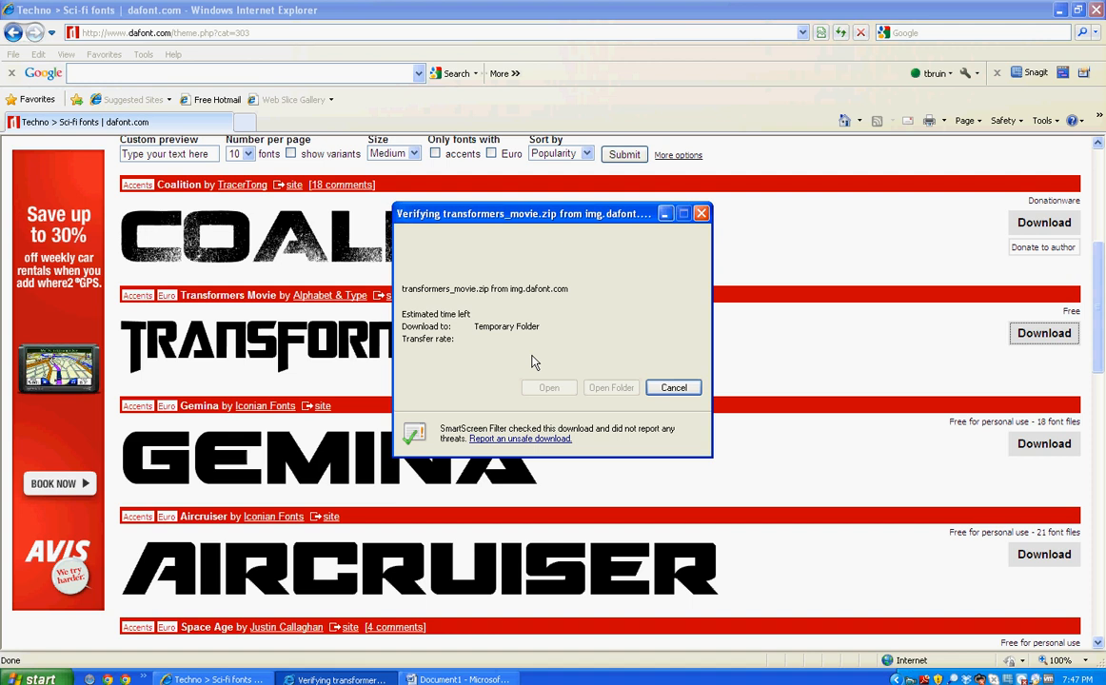
mouse_move(643, 314)
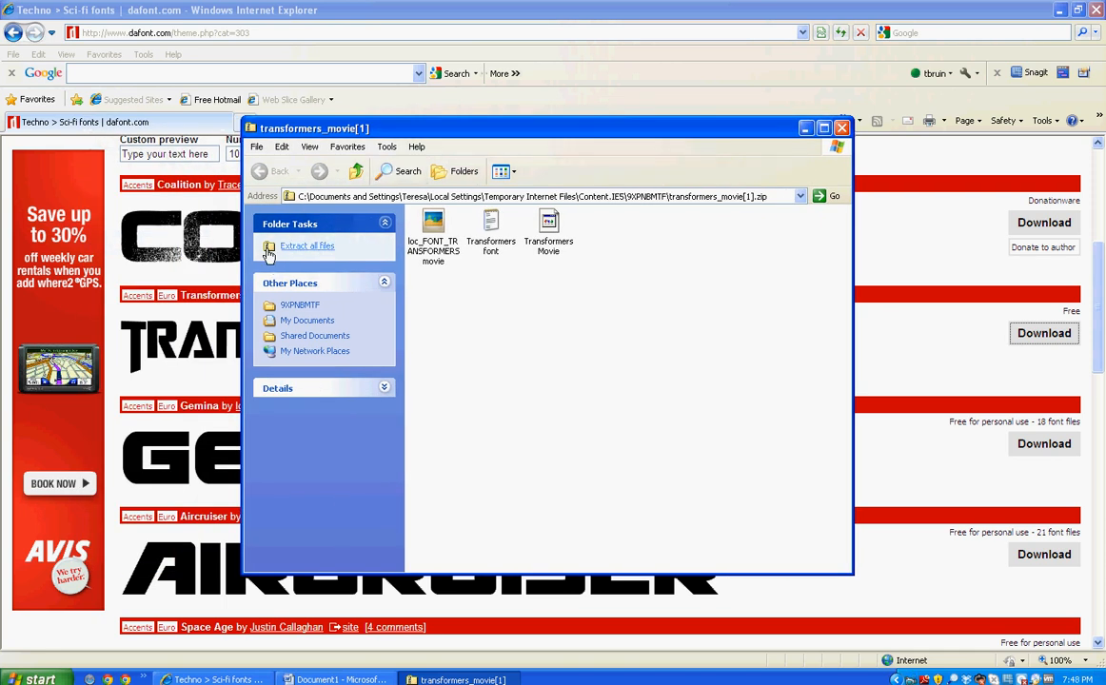
mouse_move(321, 255)
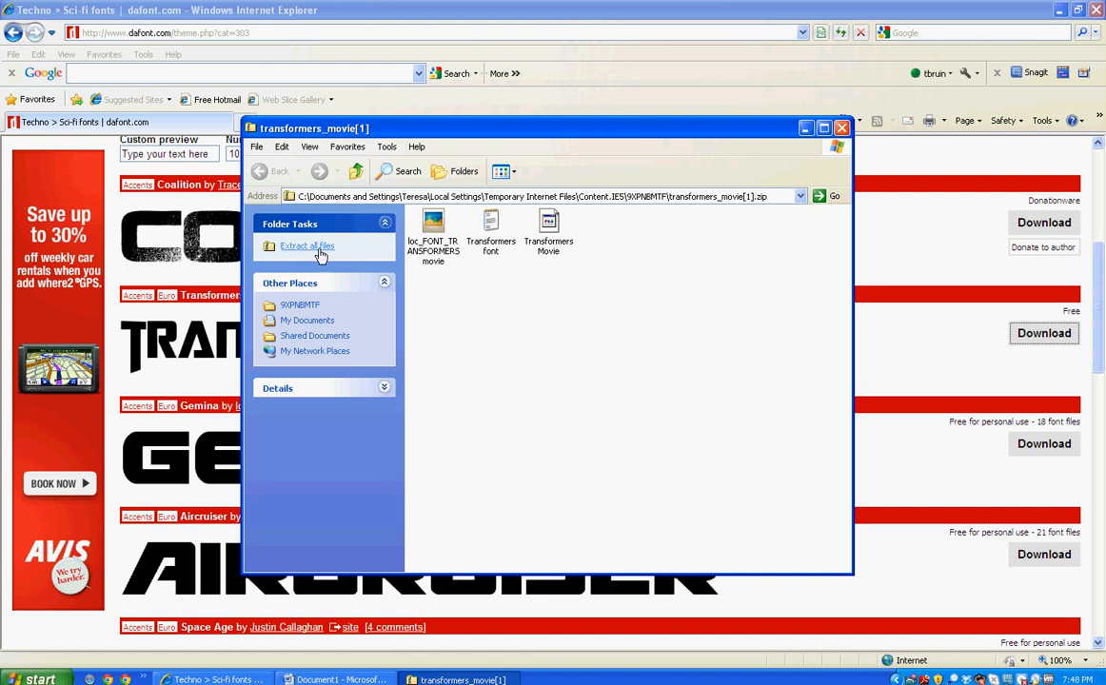
mouse_move(299, 252)
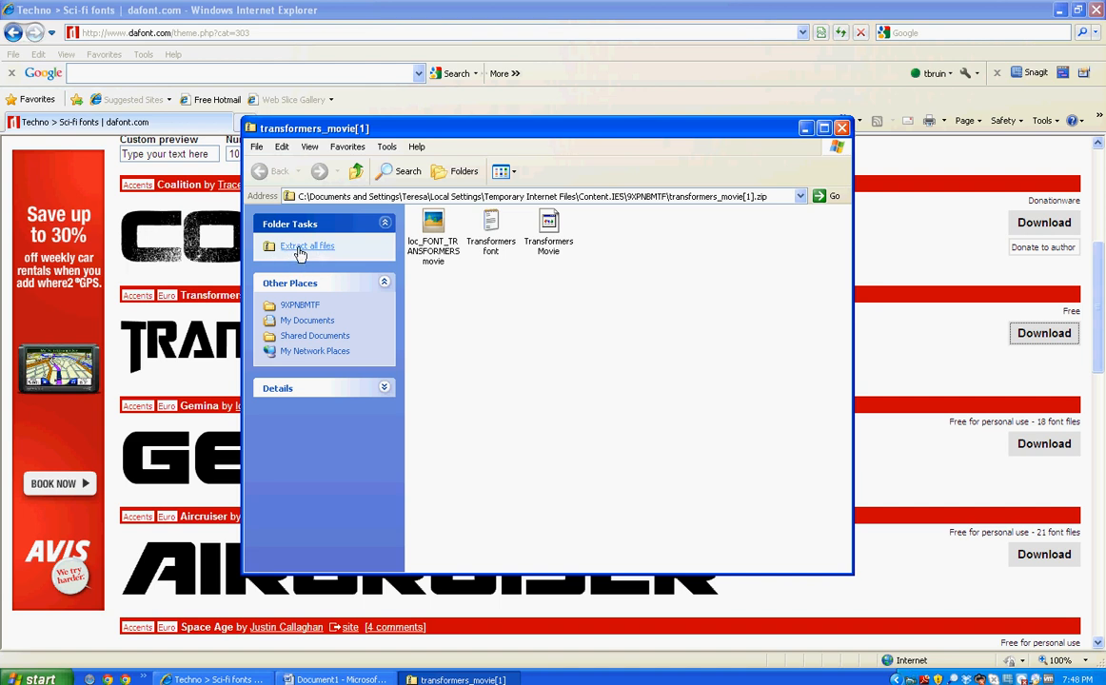
left_click(307, 245)
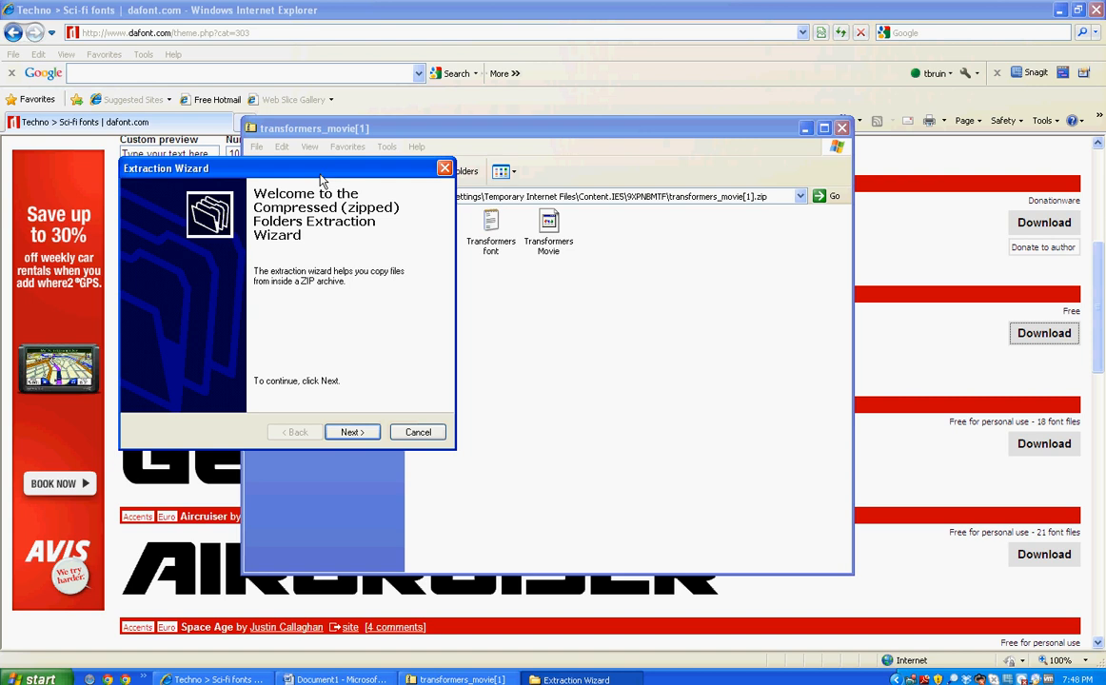
mouse_move(393, 354)
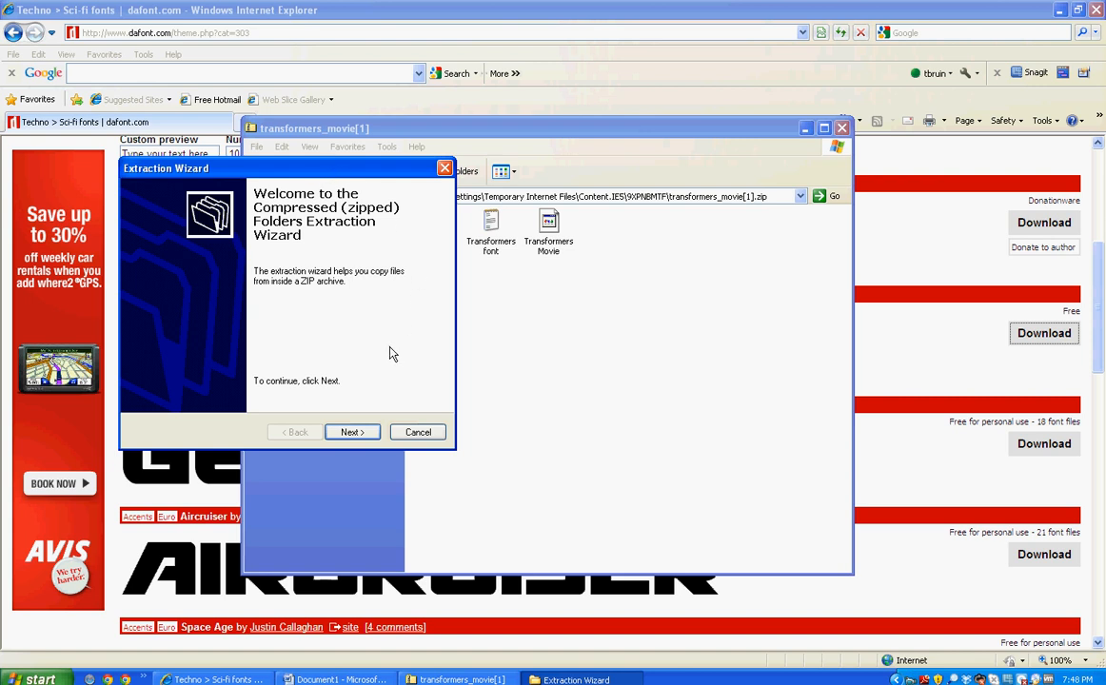
Step: Extract the zip to the default transformers_movie[1] folder and show the extracted files
left_click(352, 432)
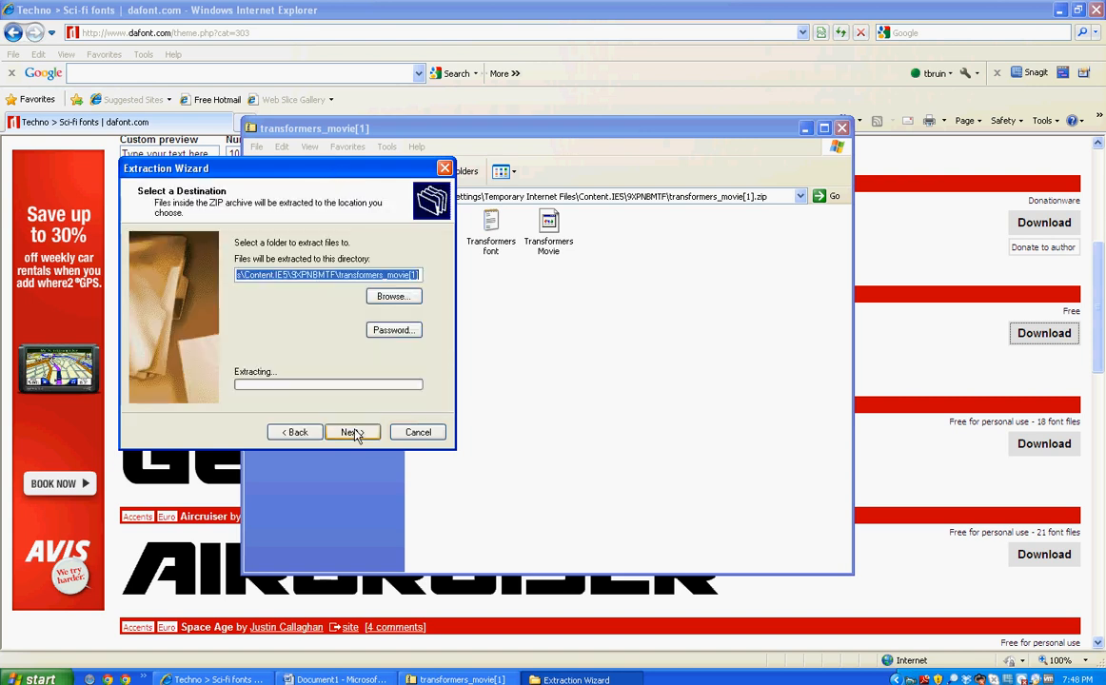
left_click(351, 432)
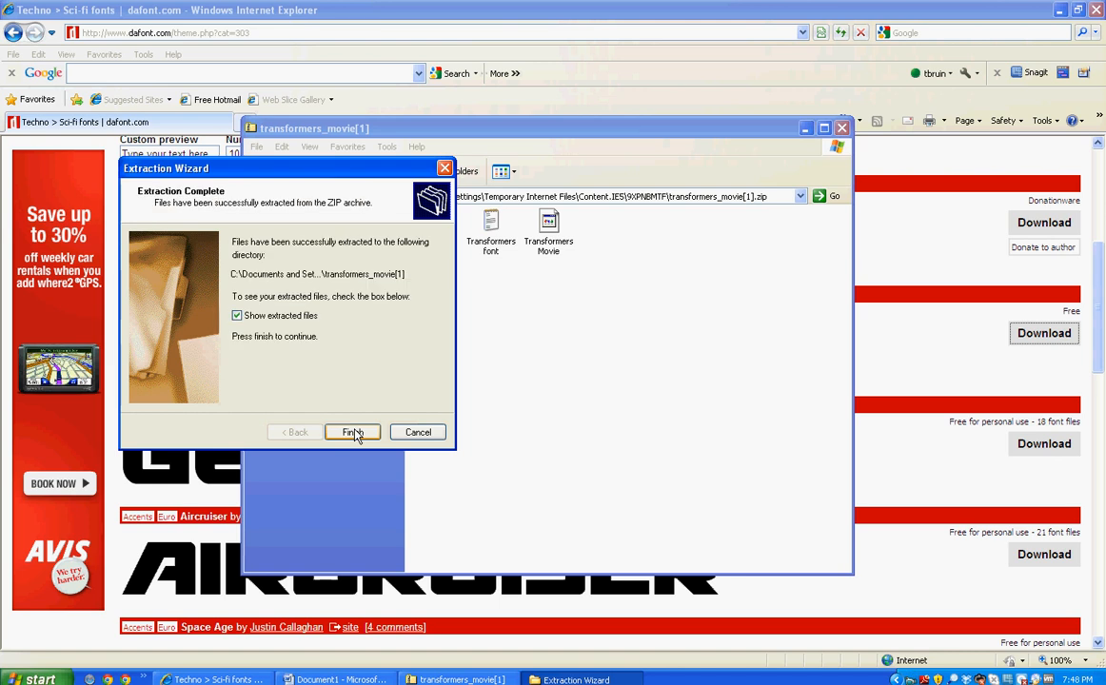
mouse_move(349, 445)
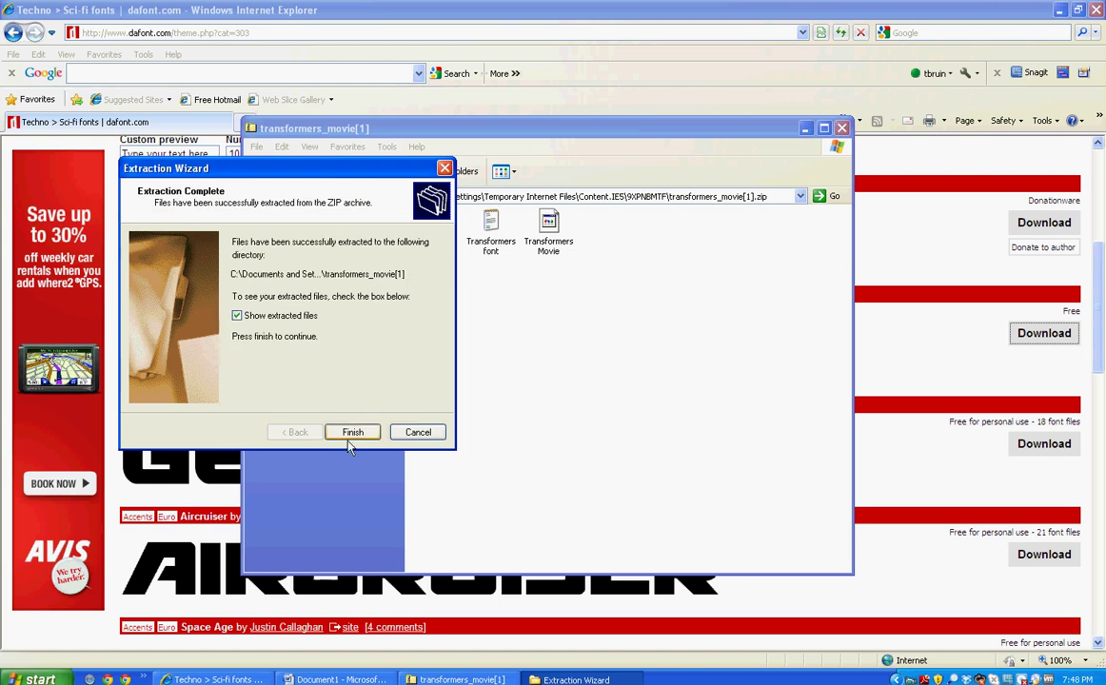
left_click(352, 432)
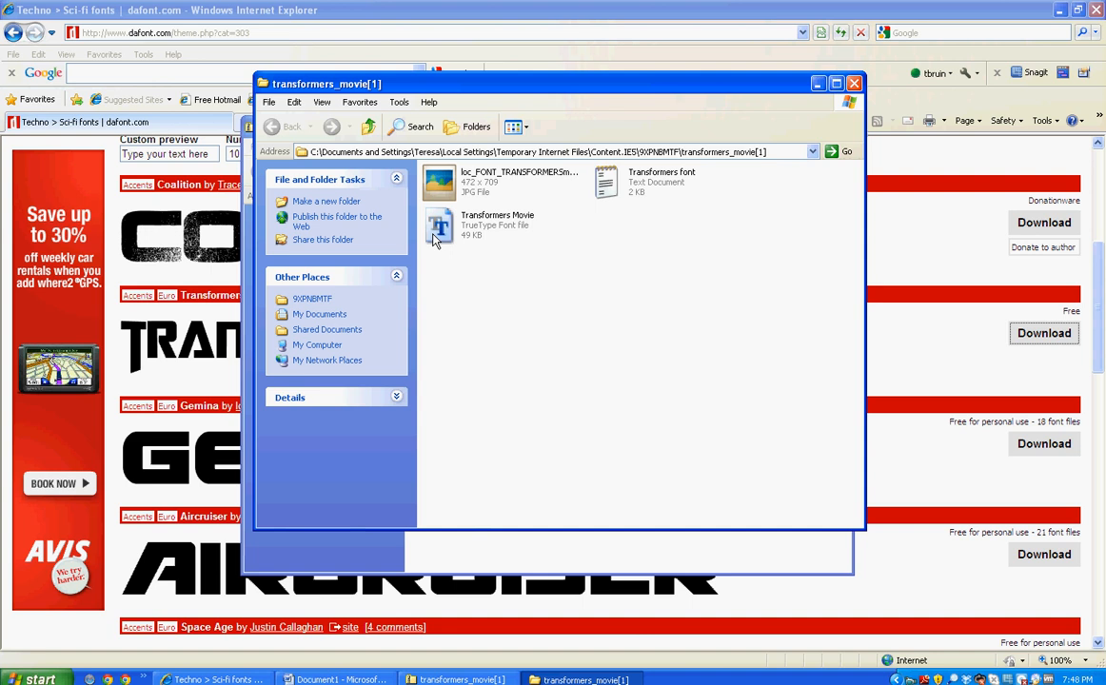
mouse_move(453, 228)
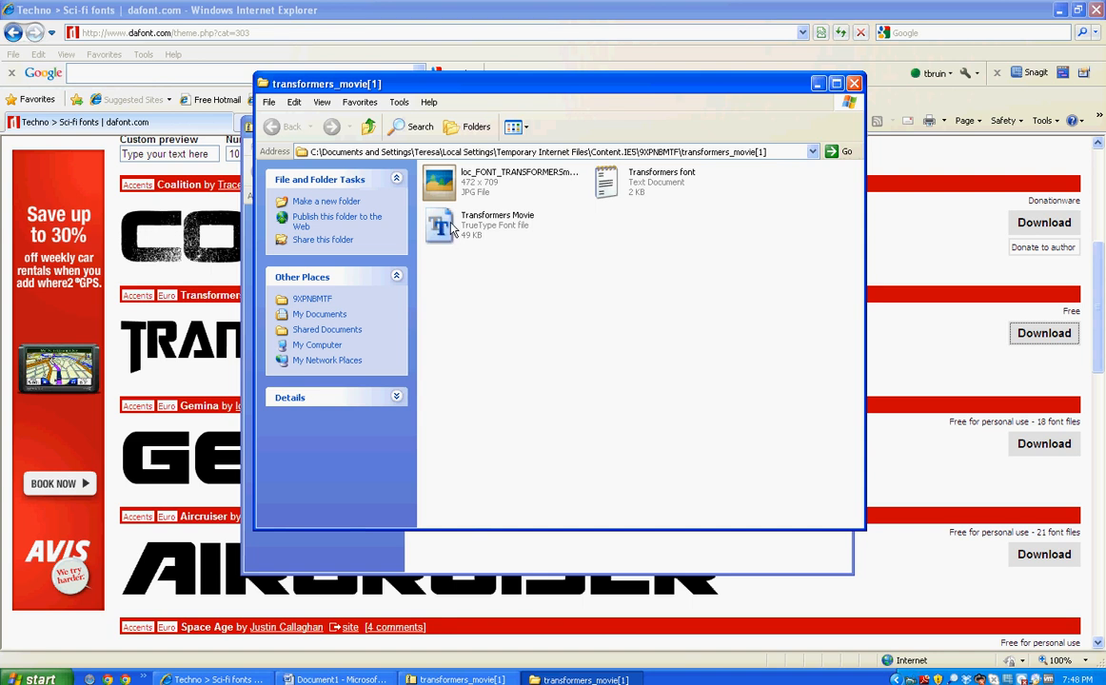
mouse_move(453, 235)
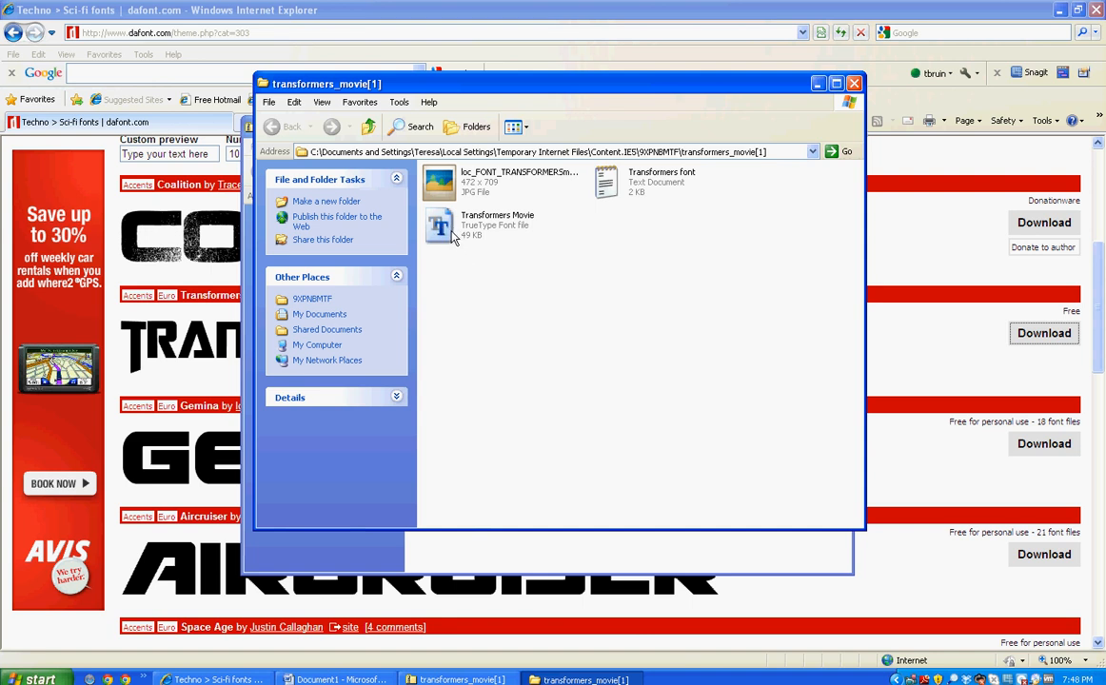
mouse_move(442, 228)
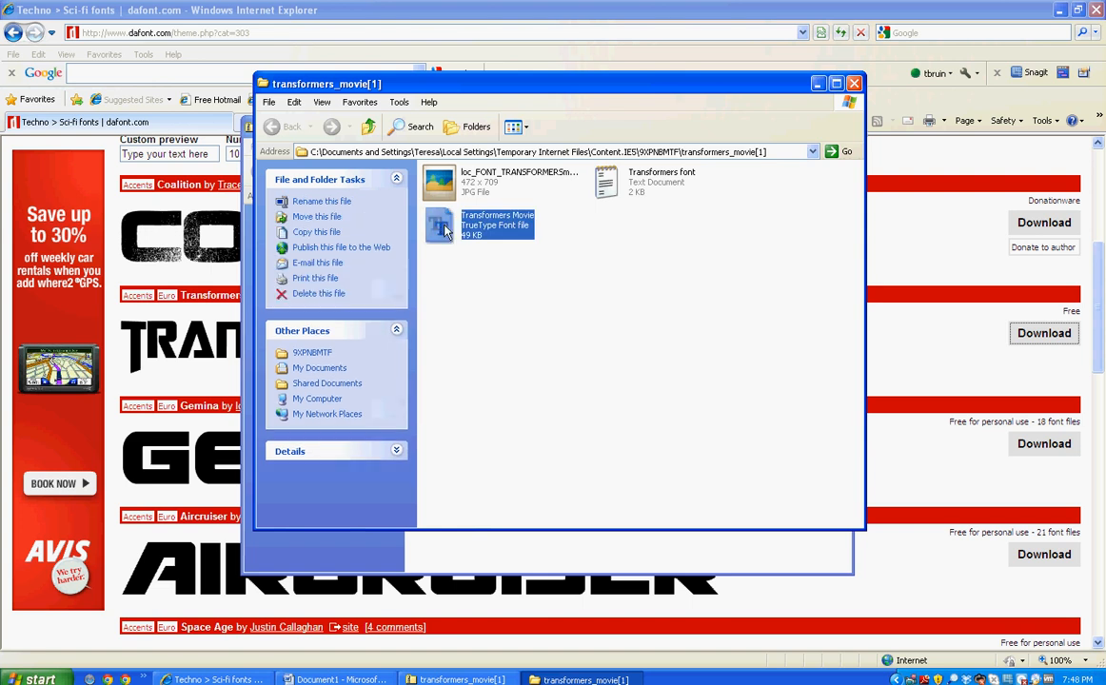
mouse_move(490, 332)
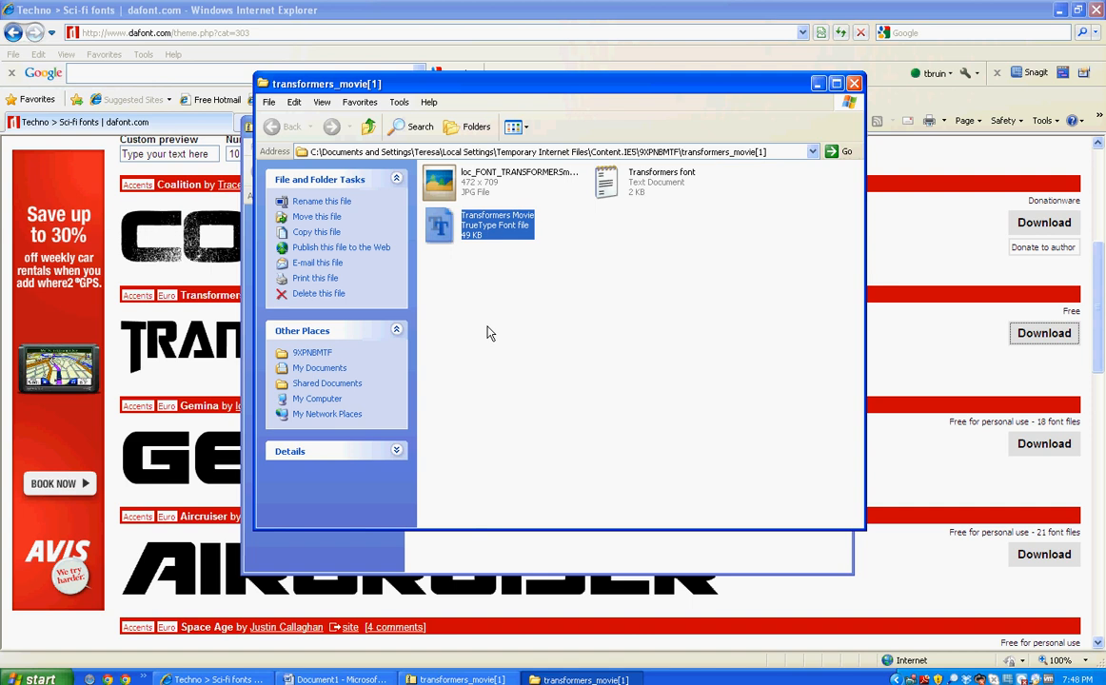
mouse_move(562, 332)
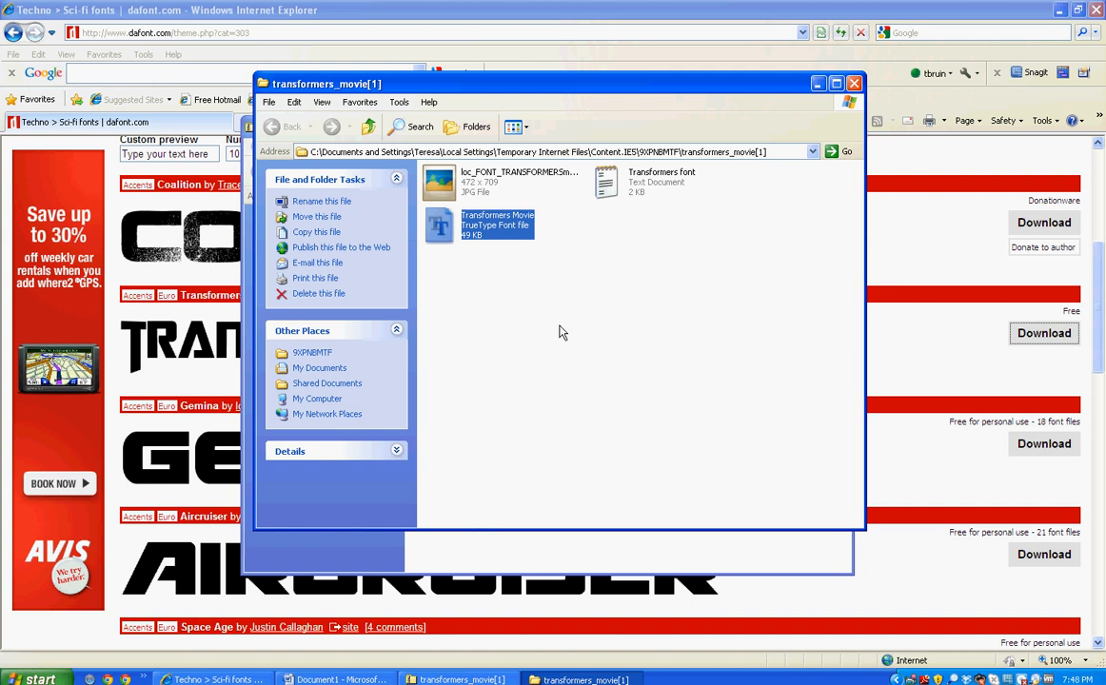
mouse_move(475, 359)
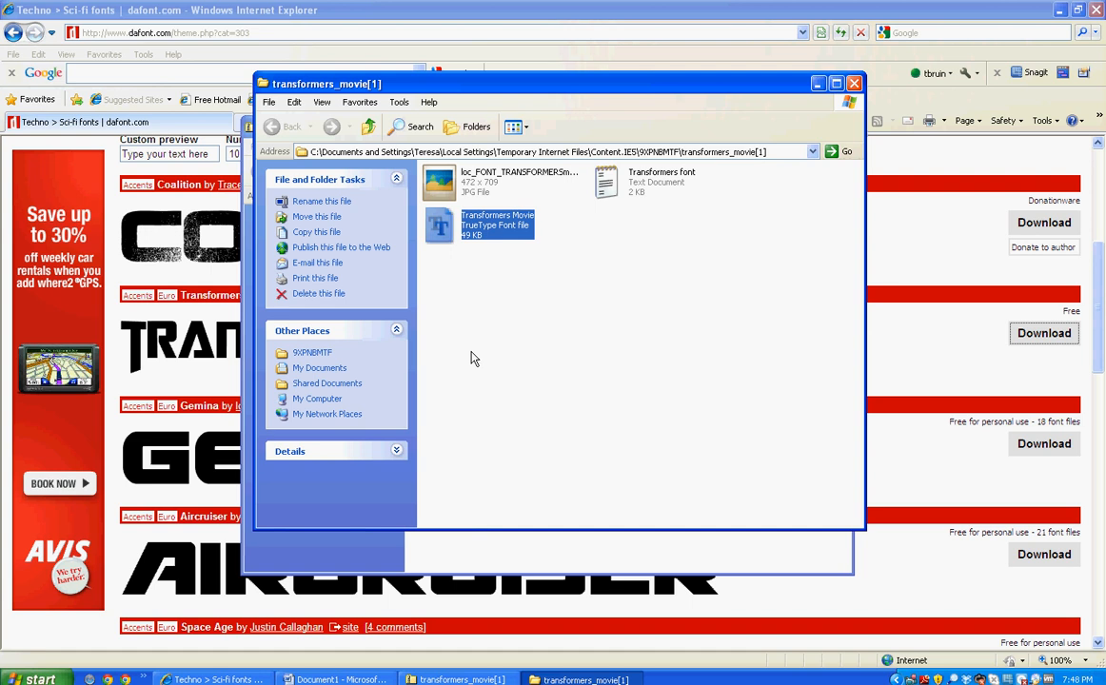
mouse_move(326, 397)
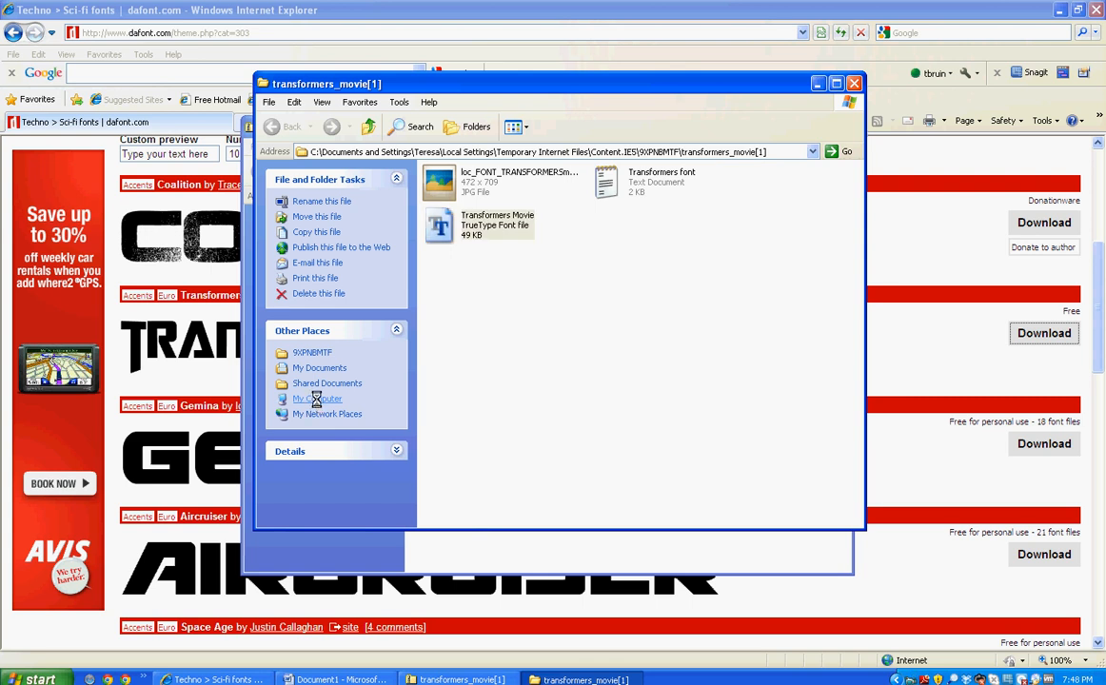
Step: Navigate from My Computer through Local Disk (C:) into the WINDOWS folder
left_click(317, 399)
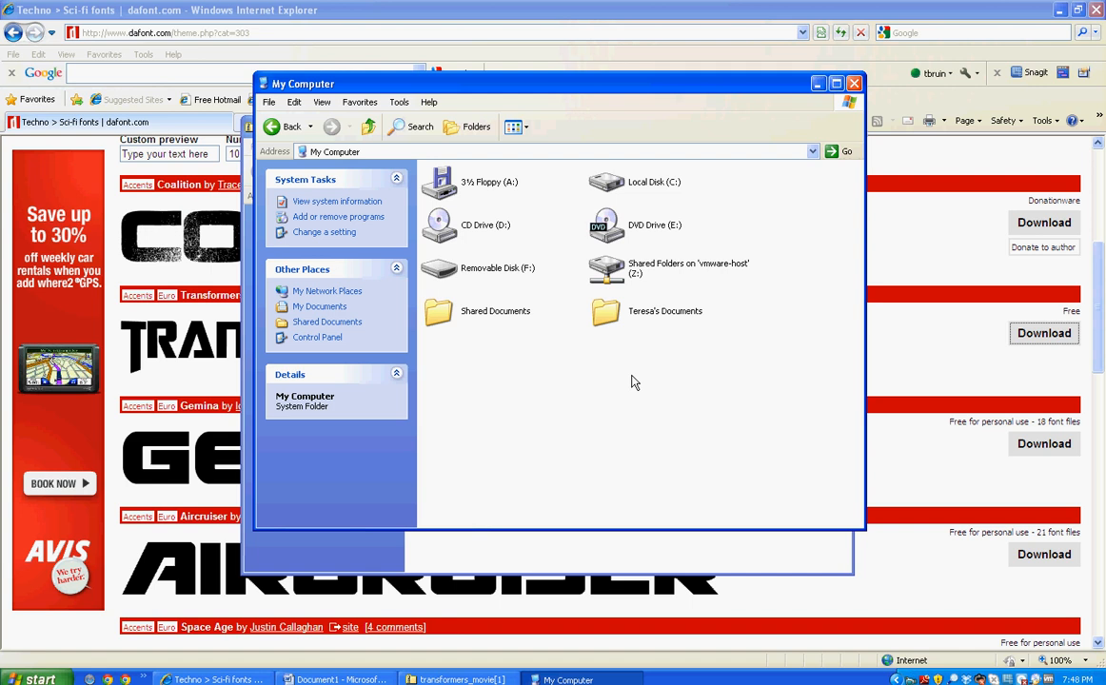
mouse_move(726, 199)
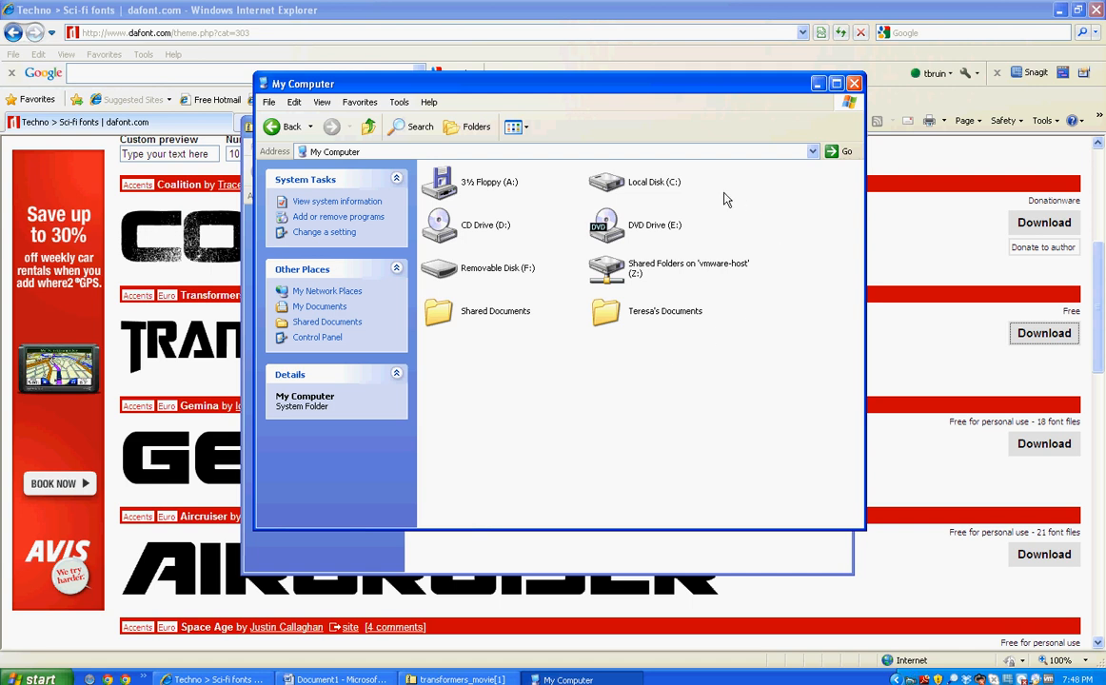
mouse_move(688, 180)
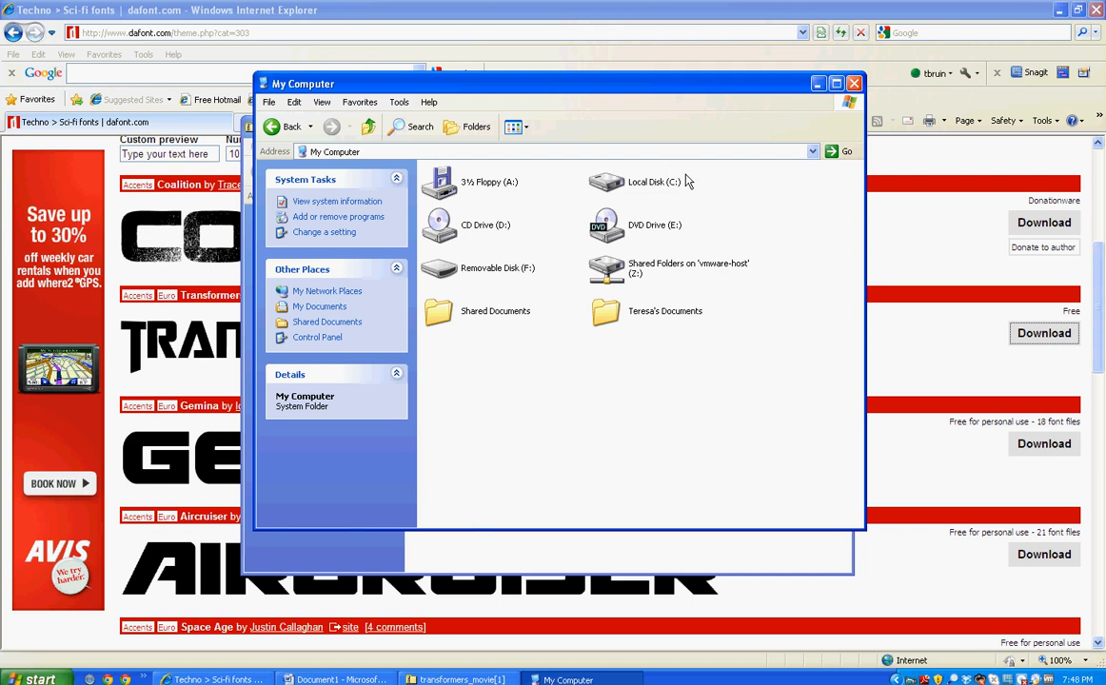
left_click(653, 182)
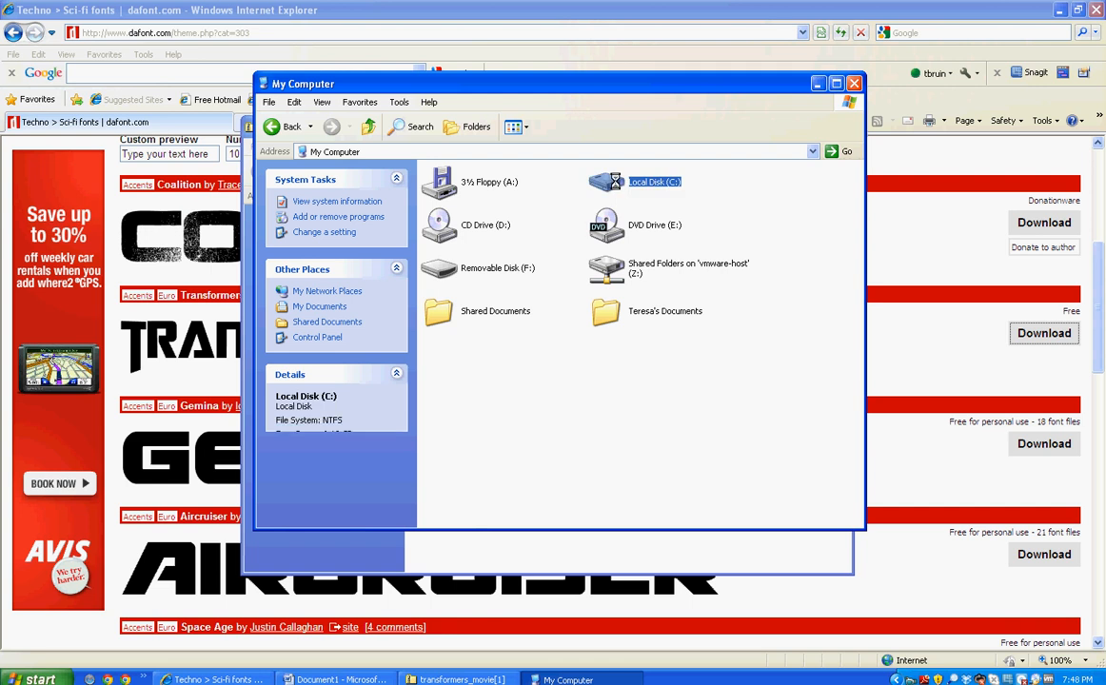
double_click(653, 182)
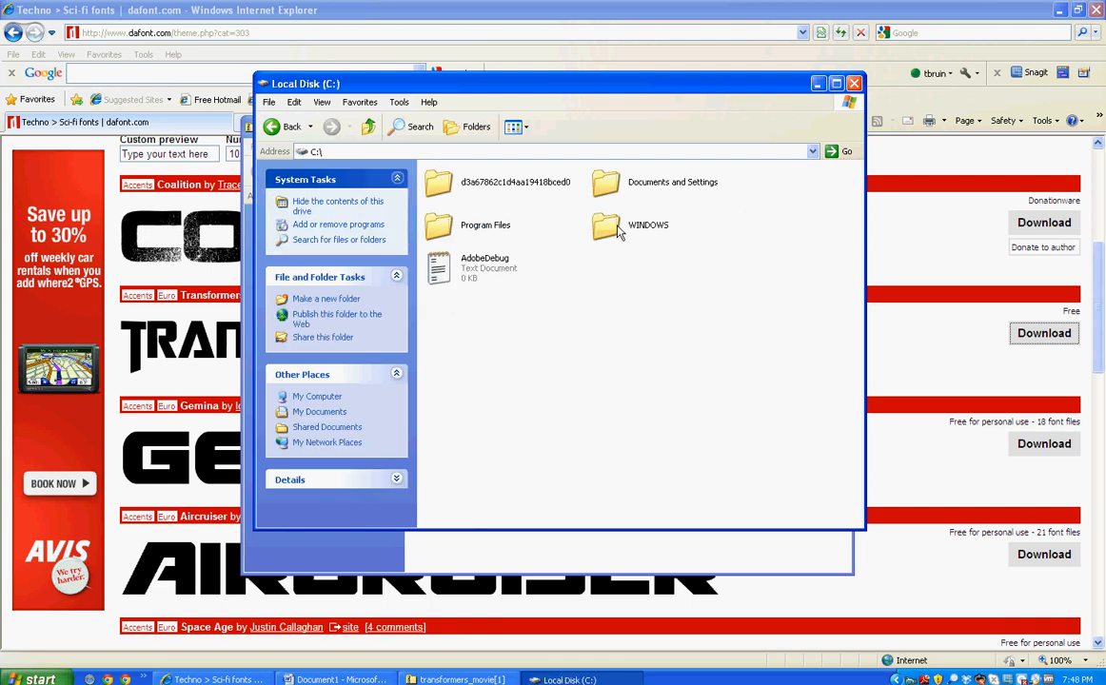
left_click(606, 225)
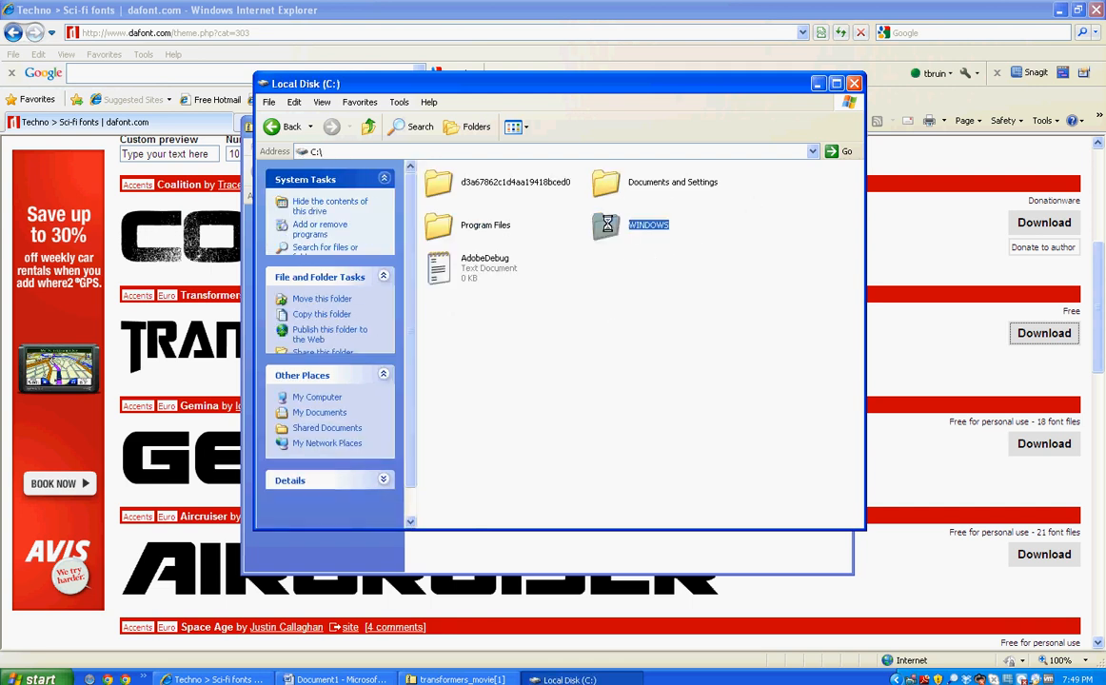
double_click(648, 225)
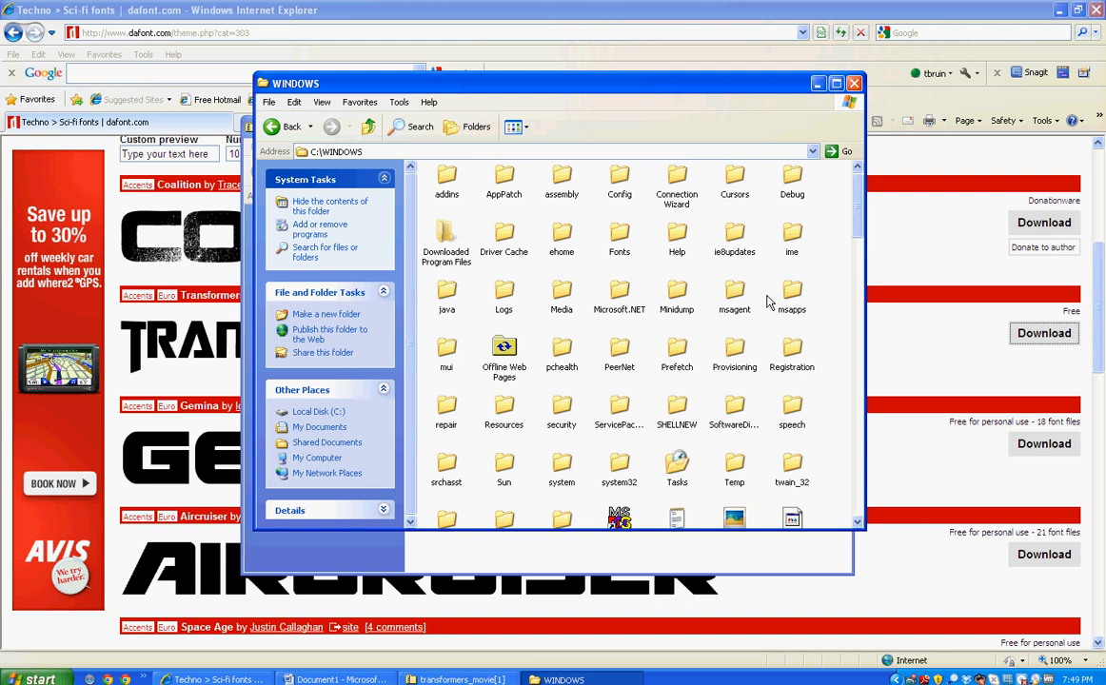
mouse_move(651, 273)
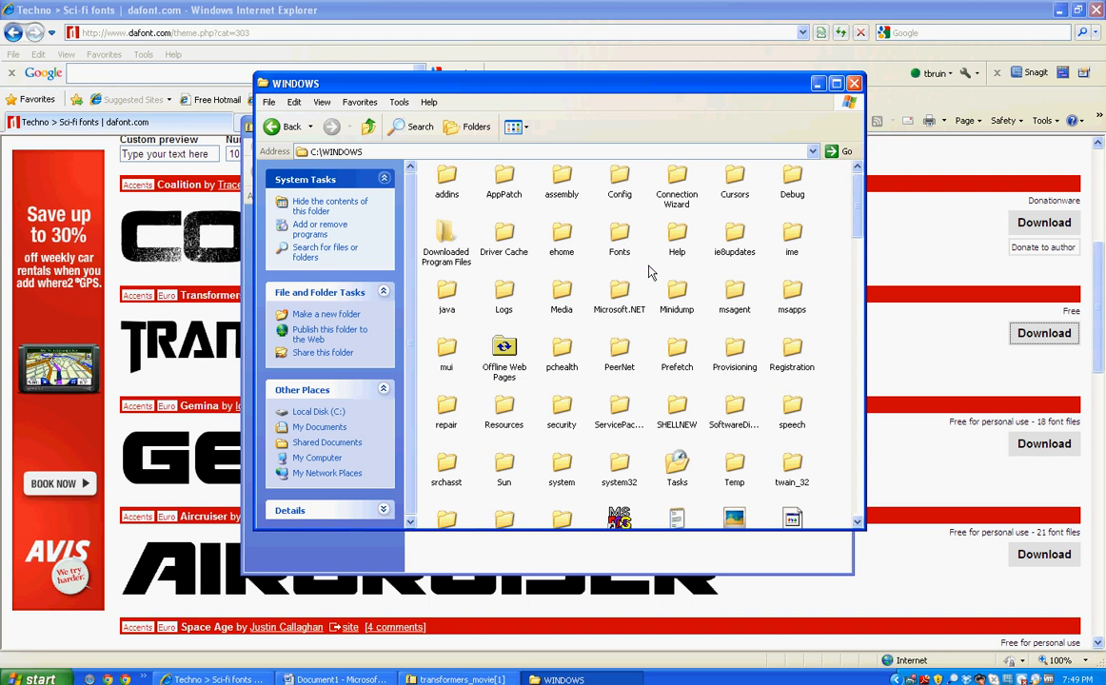
mouse_move(619, 239)
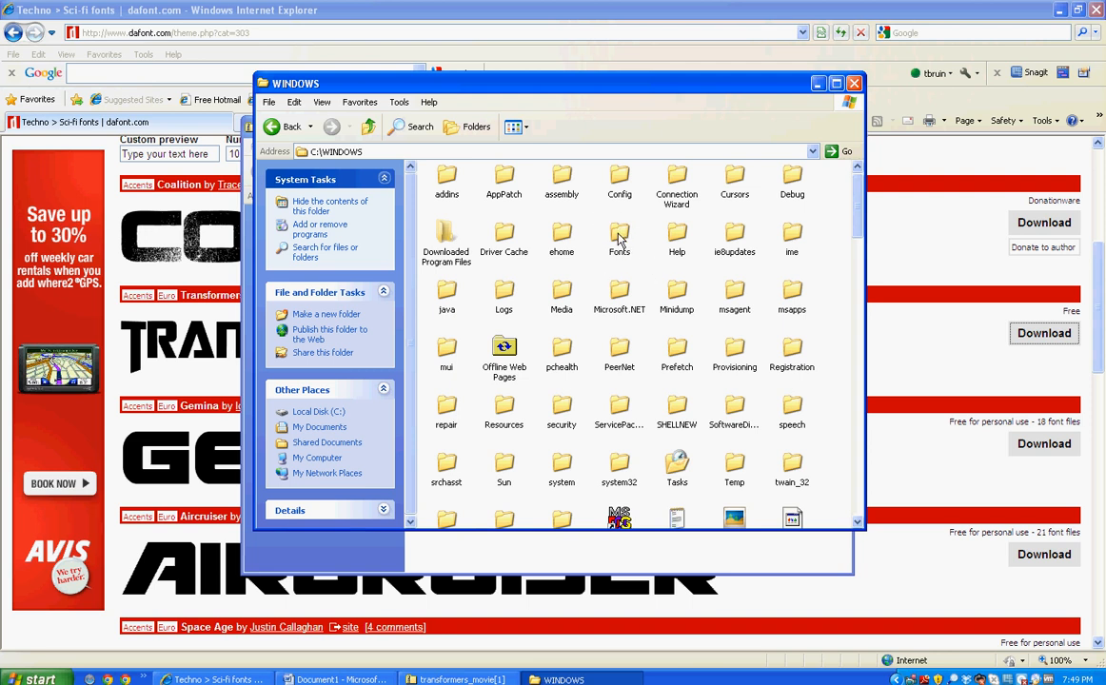
Step: Bring up the Fonts folder's context menu, then close the WINDOWS window
right_click(619, 236)
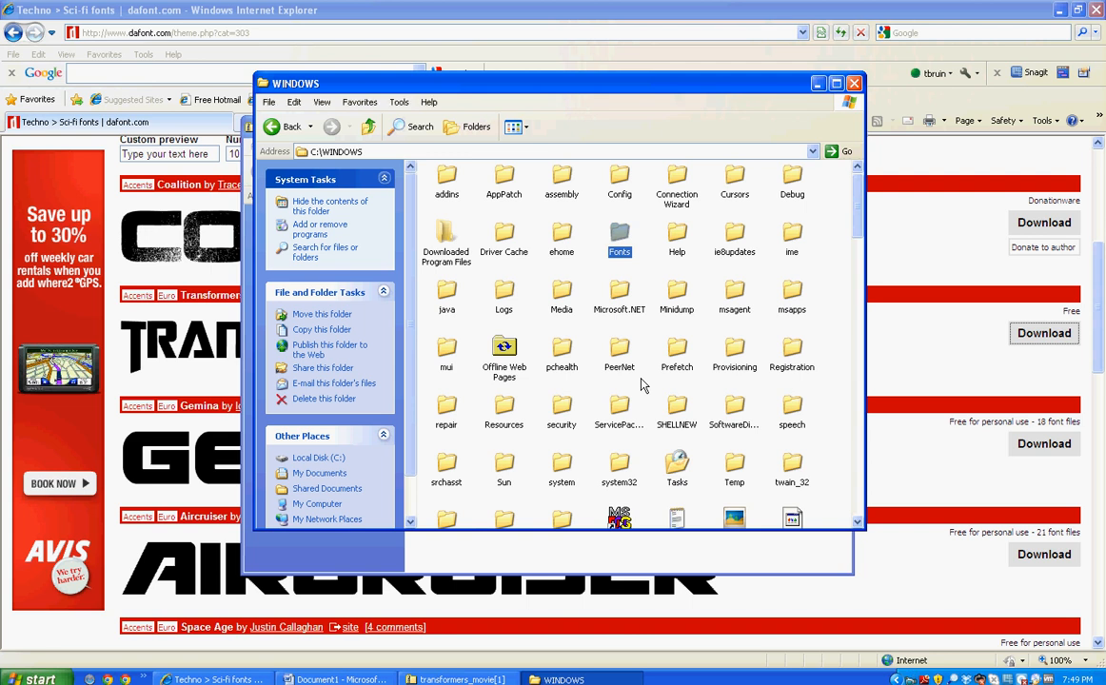
mouse_move(628, 302)
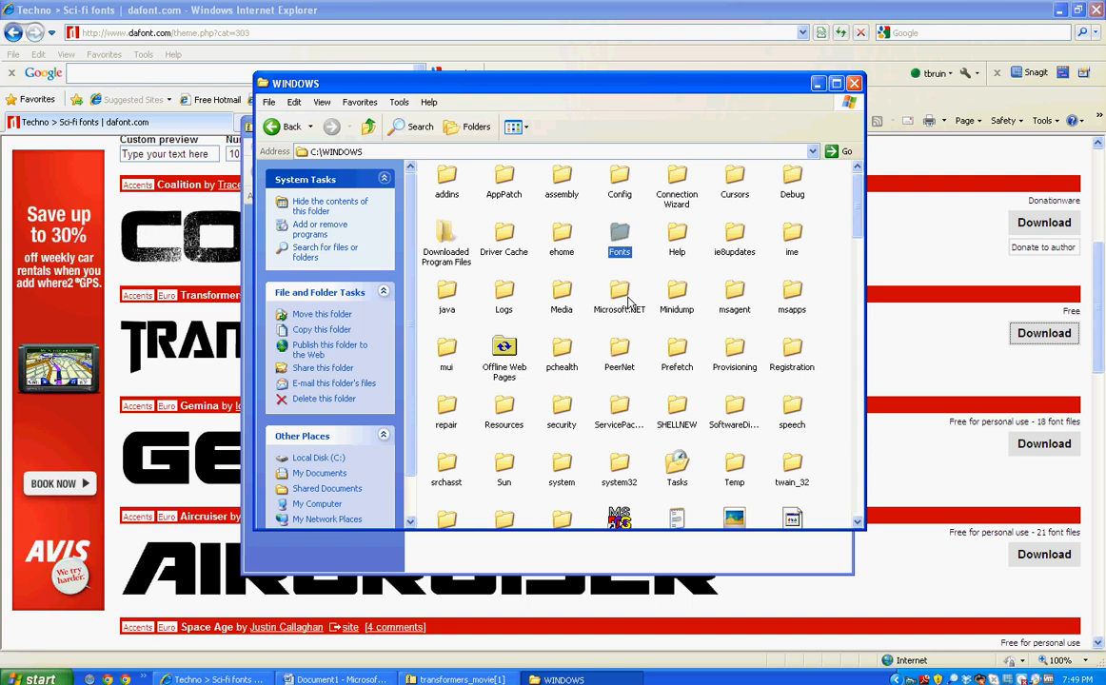
mouse_move(631, 293)
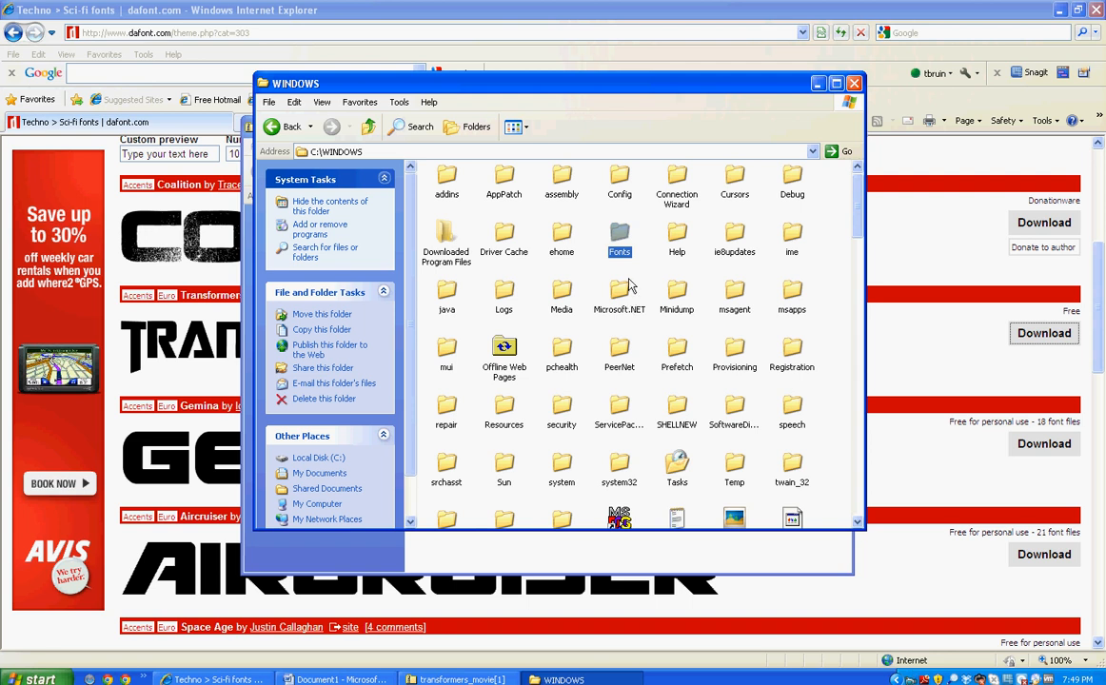
mouse_move(673, 282)
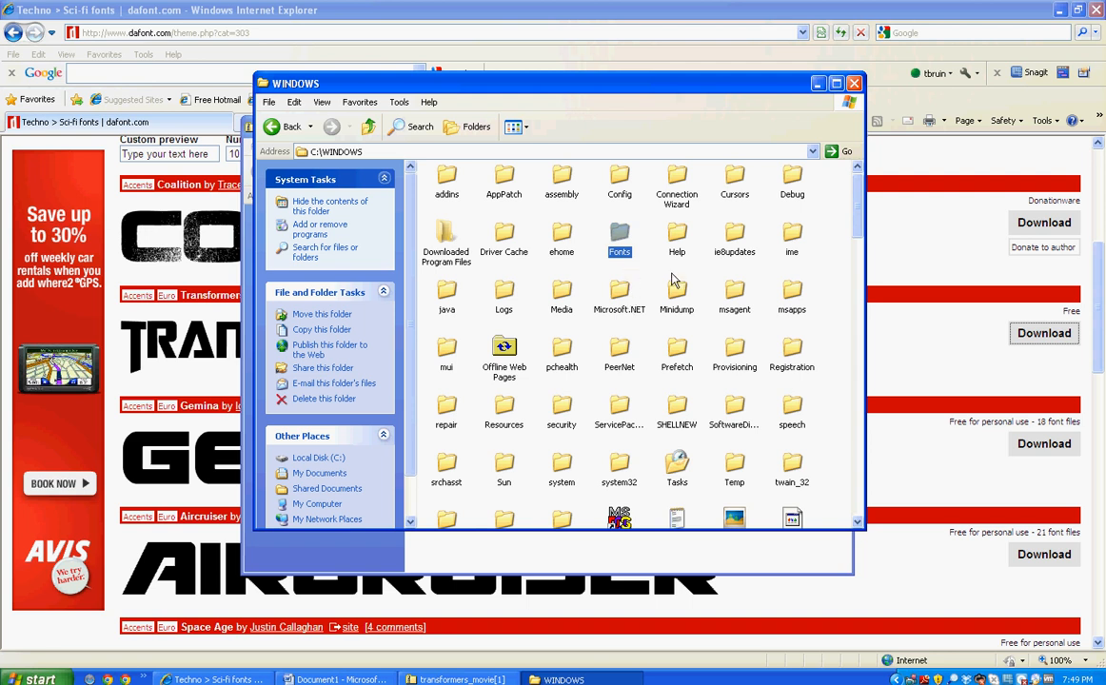
mouse_move(674, 280)
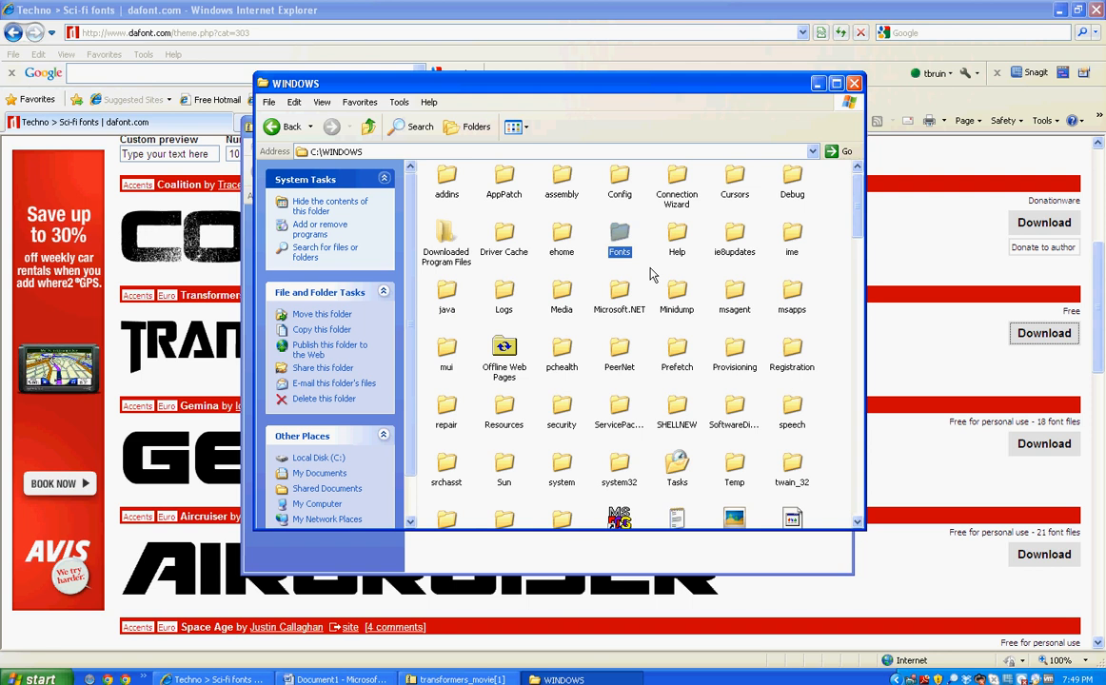
mouse_move(853, 83)
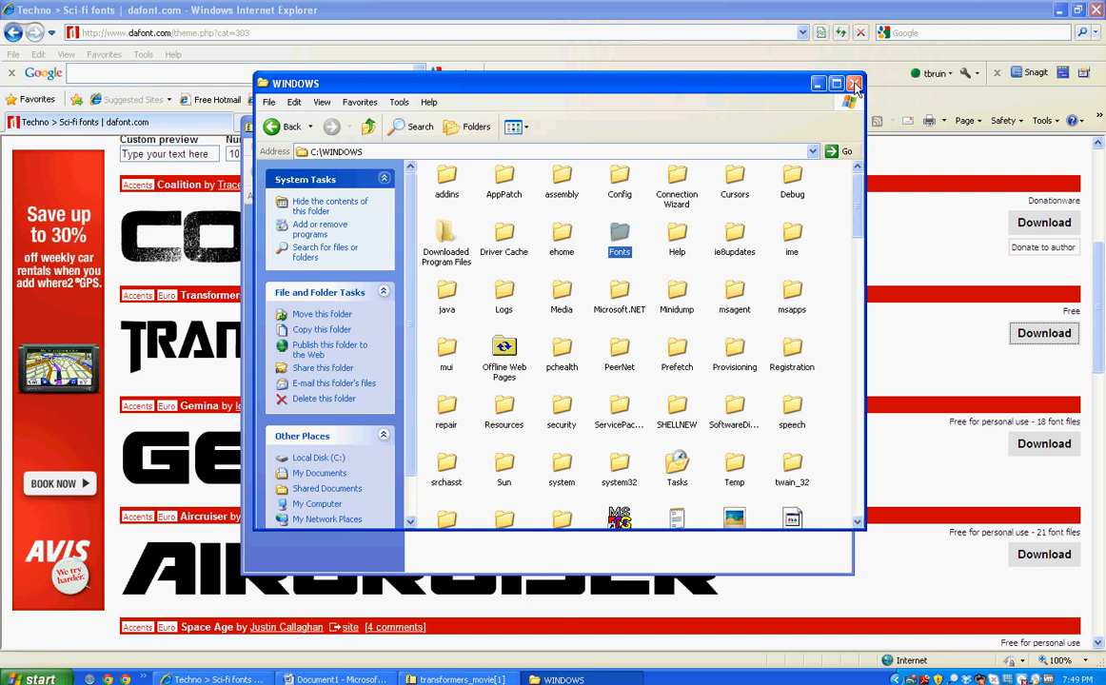
left_click(854, 83)
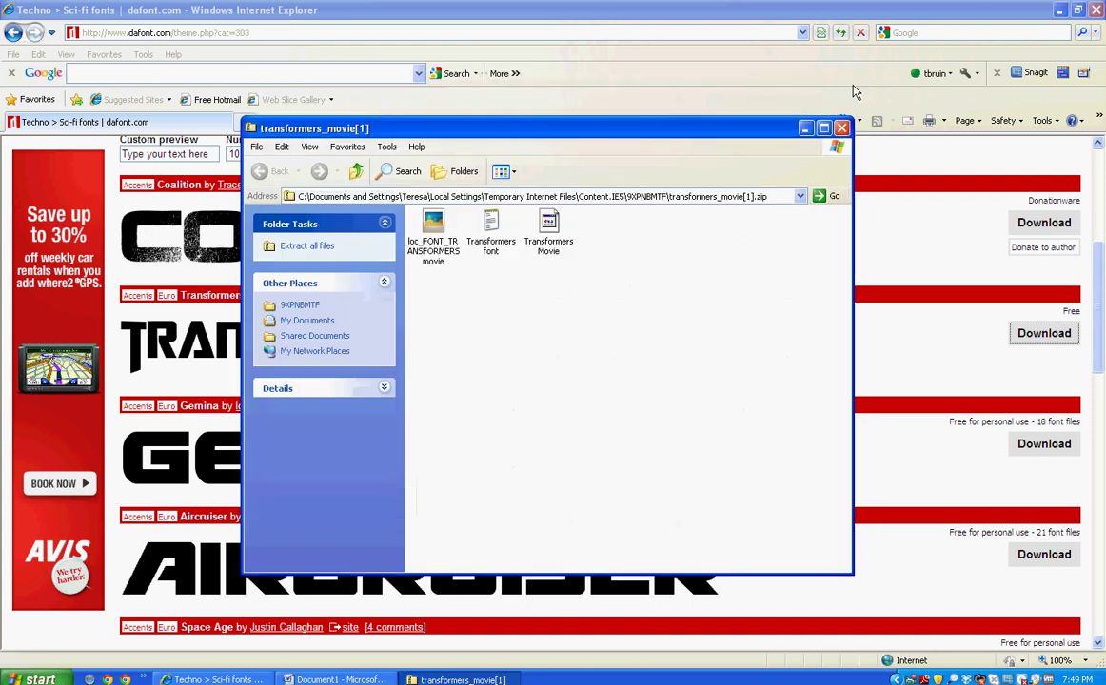
Step: Close the zip folder, switch to Word's Document1 and select the Transformers Movie font
left_click(841, 127)
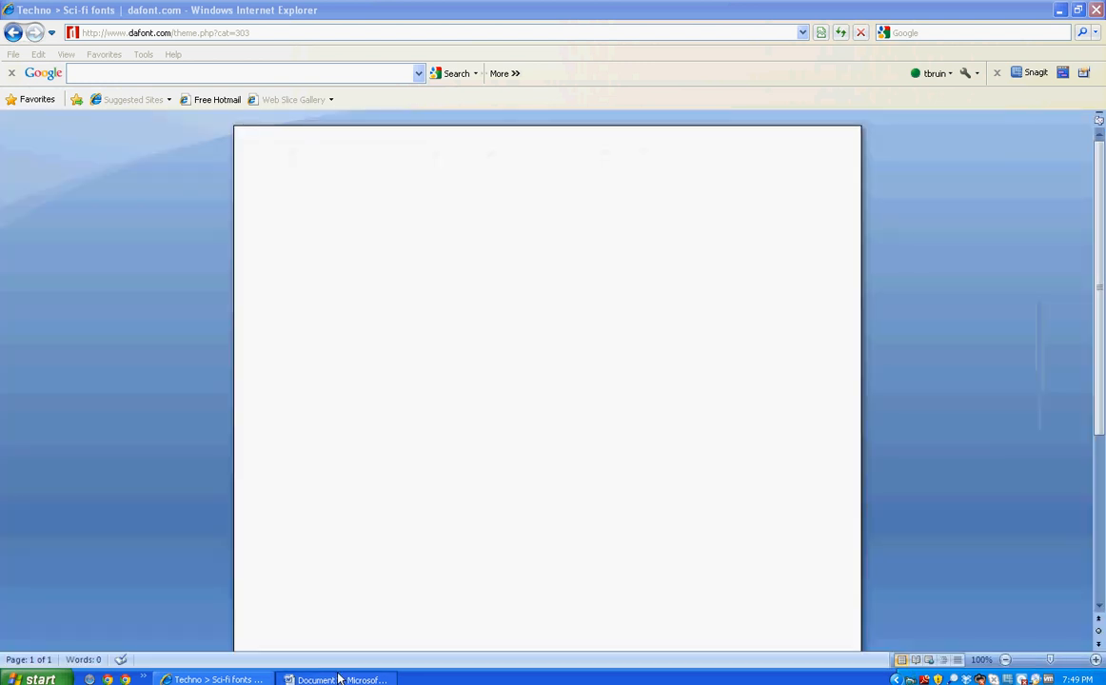
left_click(335, 679)
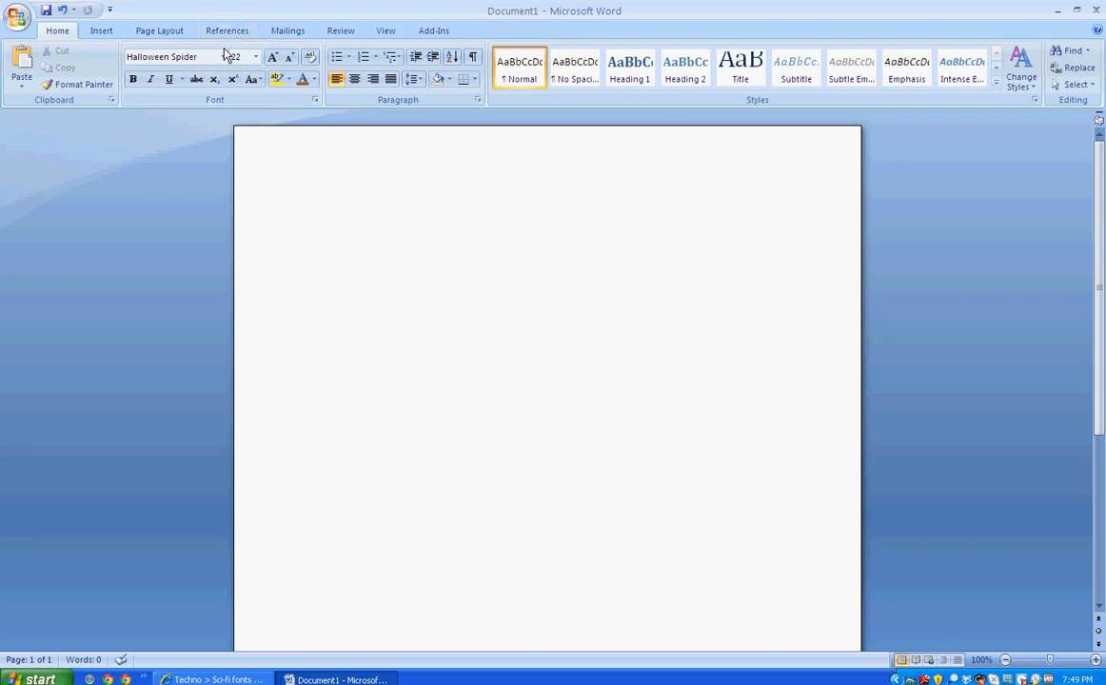
left_click(308, 213)
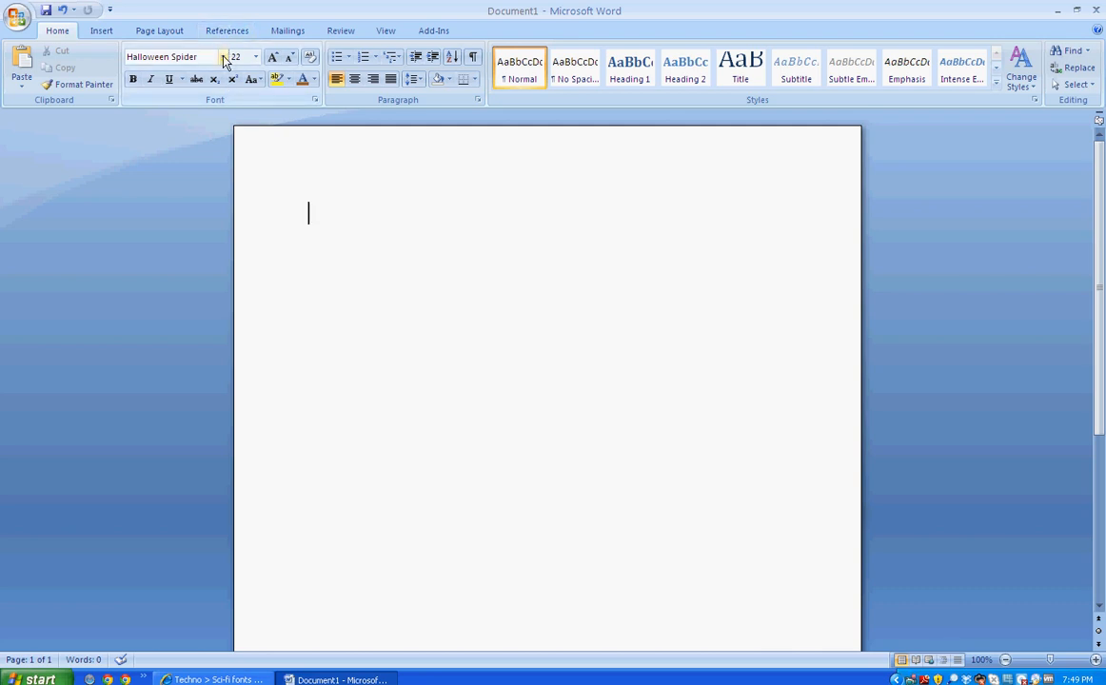
left_click(255, 57)
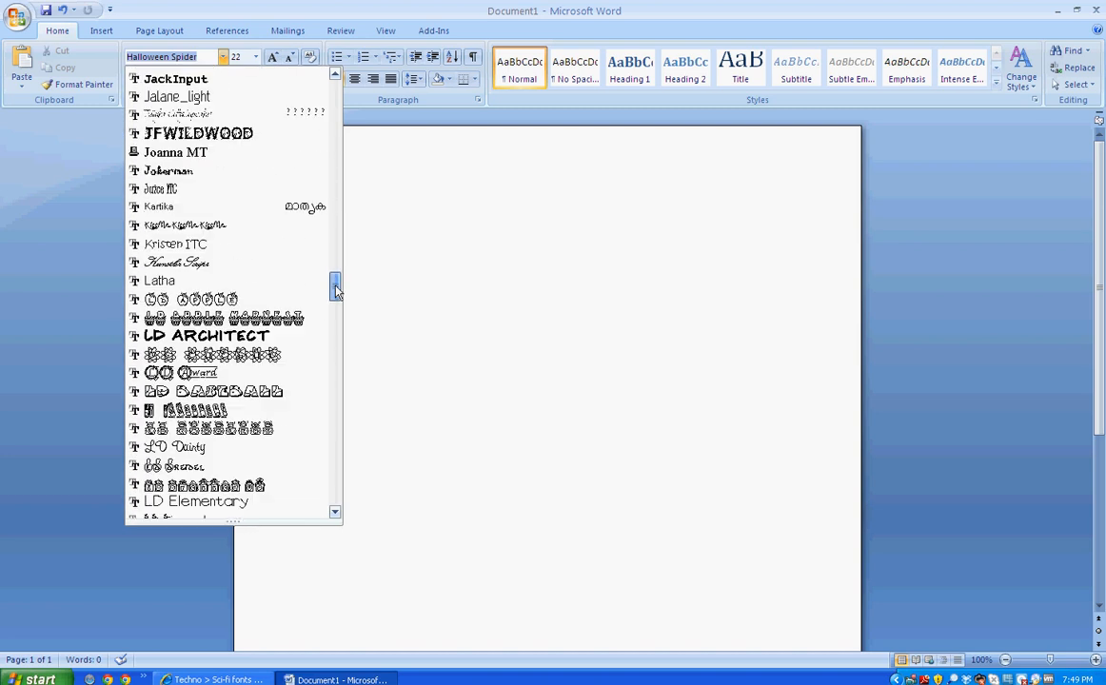
scroll("down", 3)
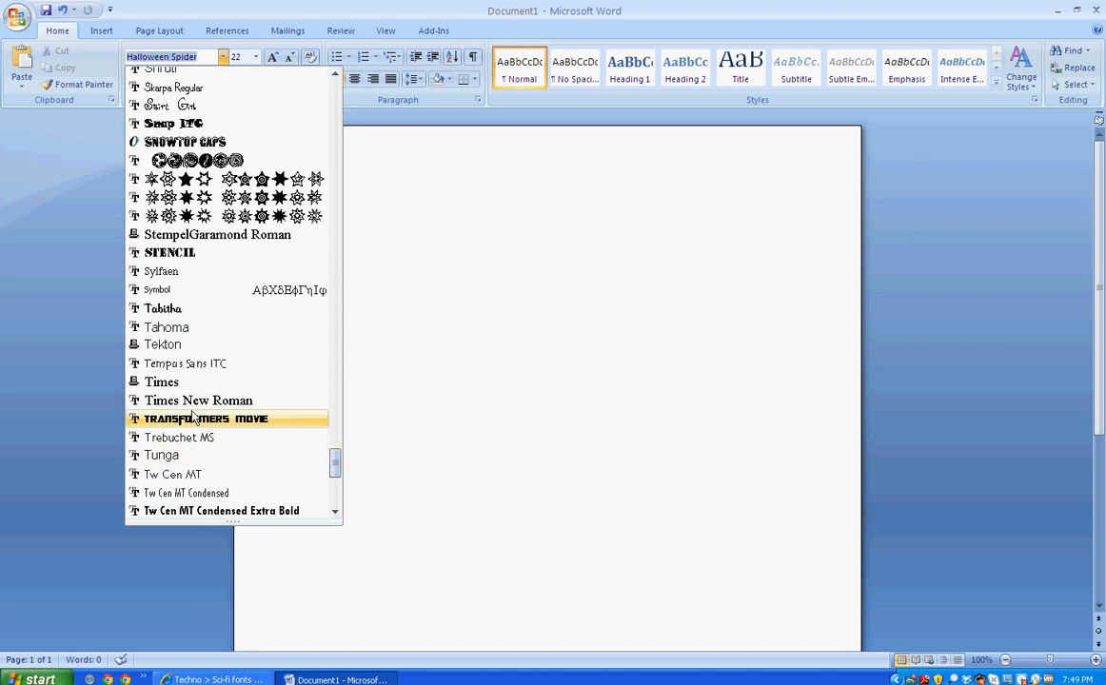
left_click(205, 418)
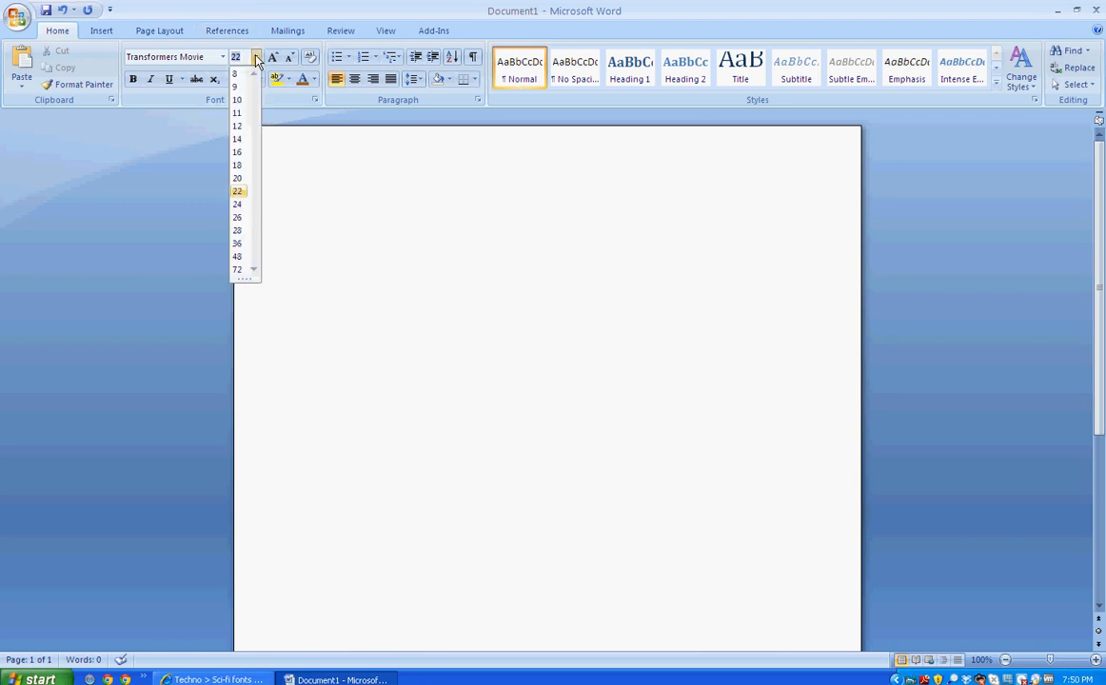
Step: Set the font size to 26 and type 'EDUCATIONAL TECHNOLOGY'
left_click(237, 217)
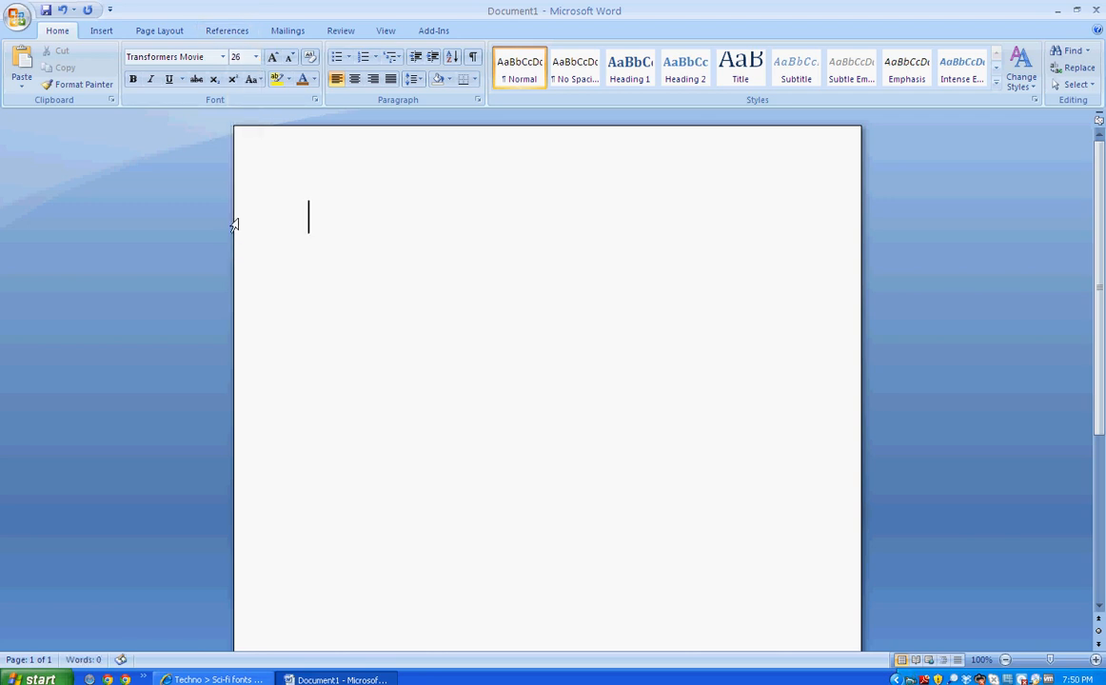
type("EDU")
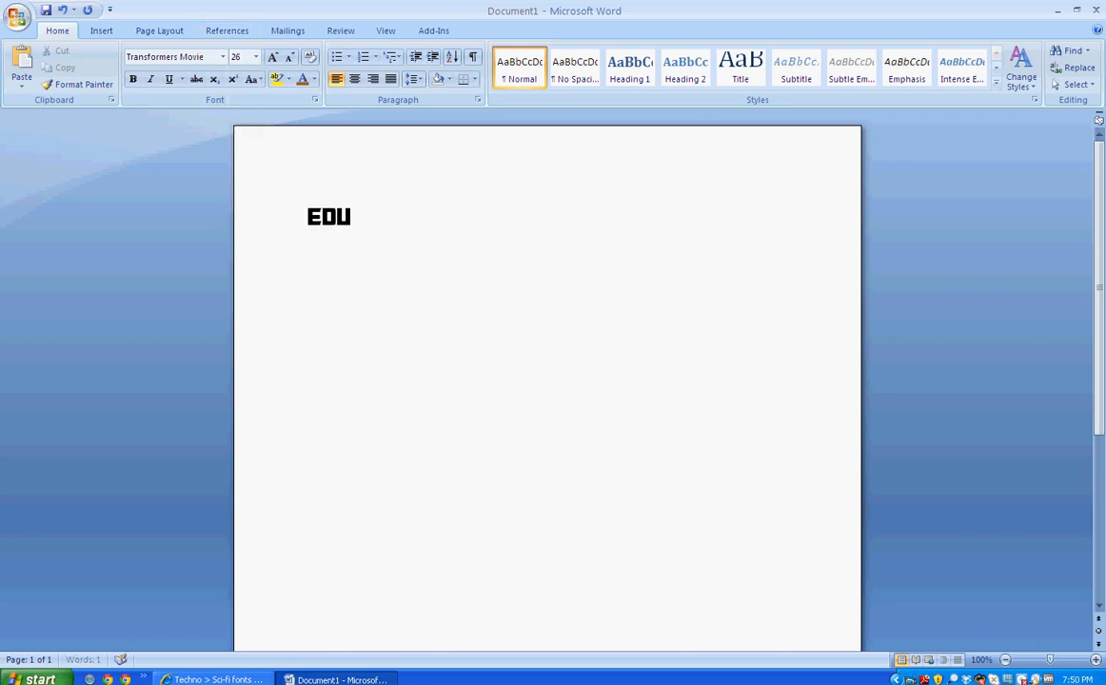
type("CATIONA")
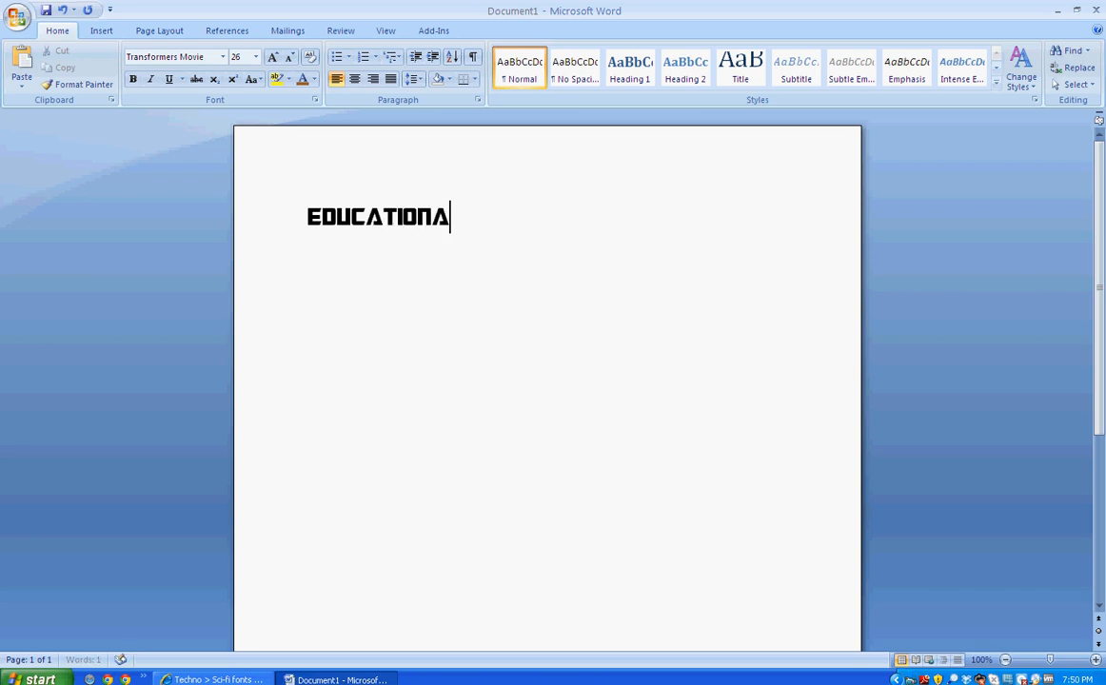
type("L")
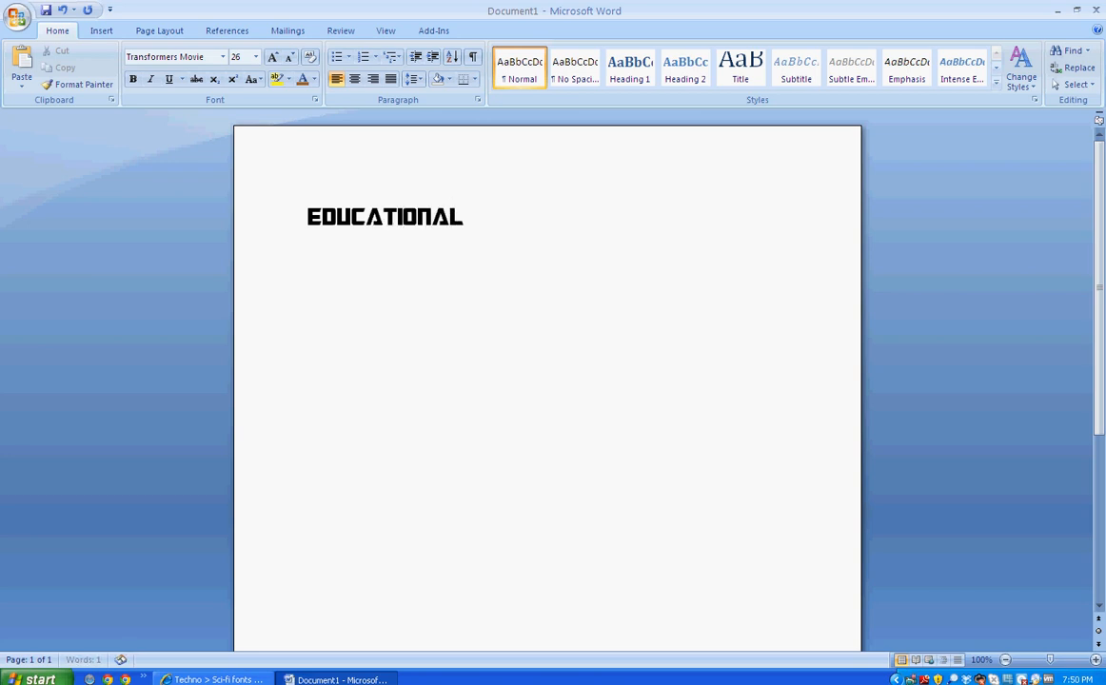
type("TECHNOLOG")
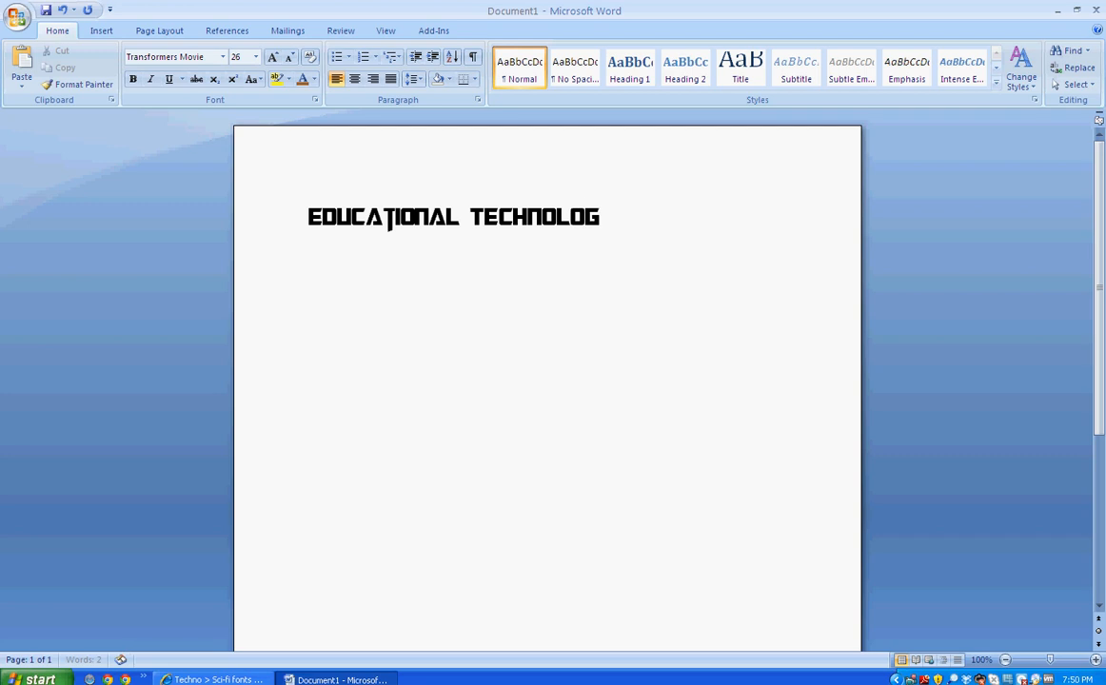
type("Y")
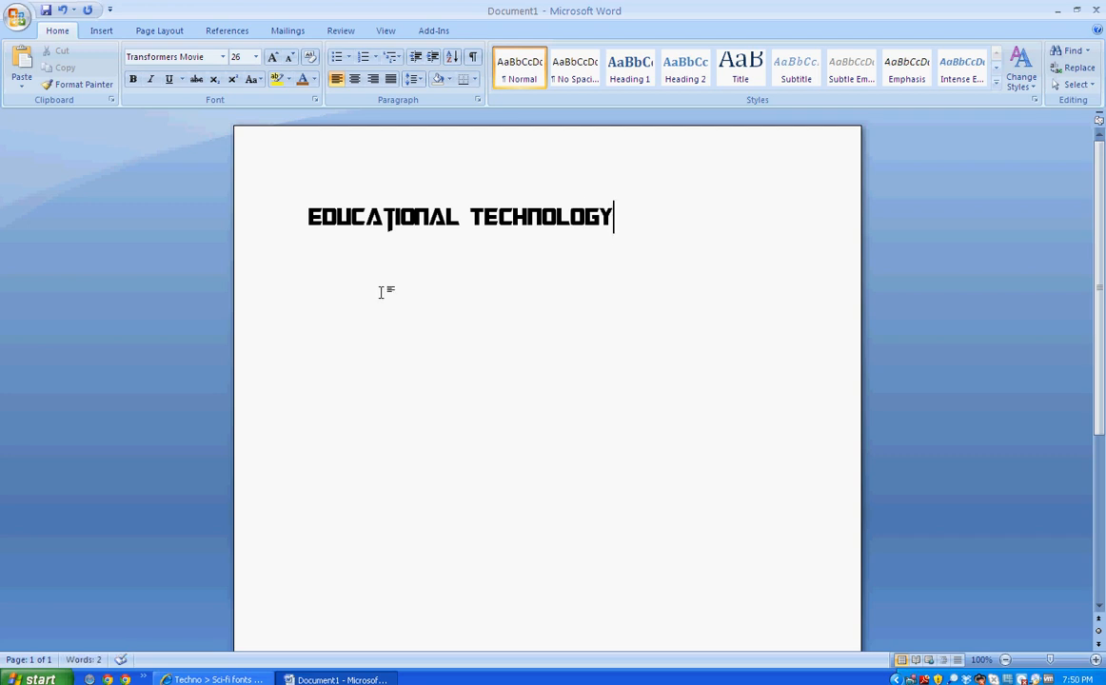